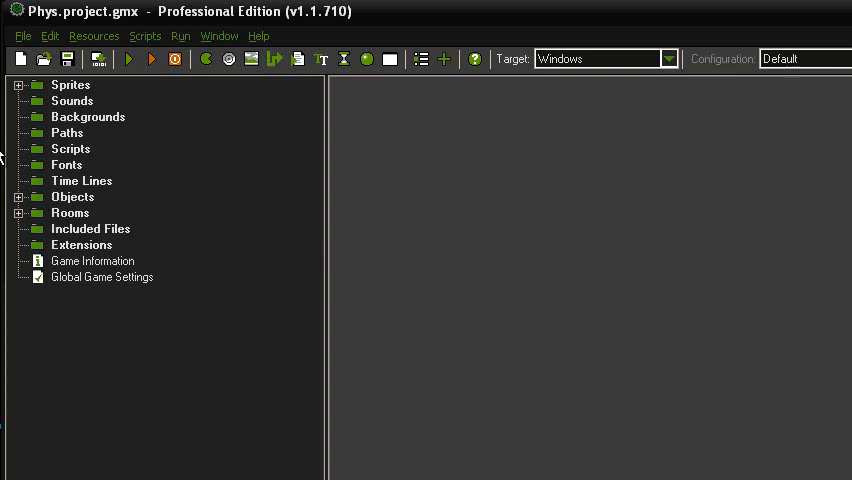
# Expand the Objects and Sprites folders to list the wall, box, circle and triangle resources.
pyautogui.click(18, 213)
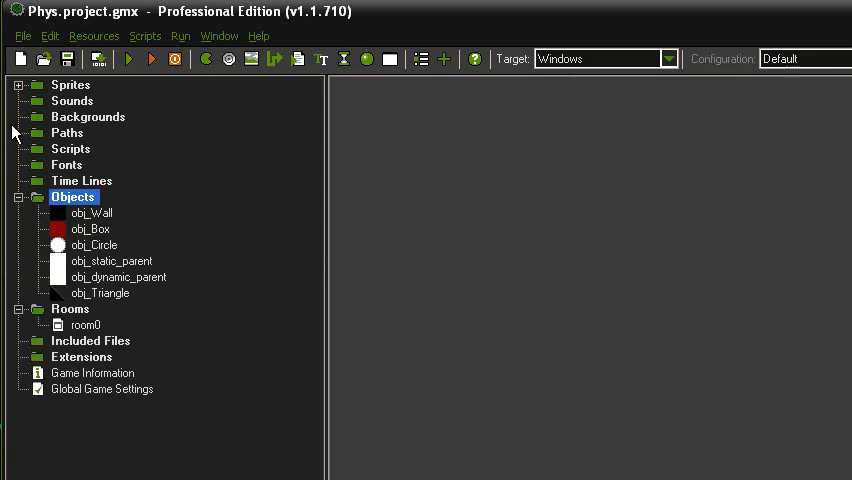
pyautogui.click(71, 84)
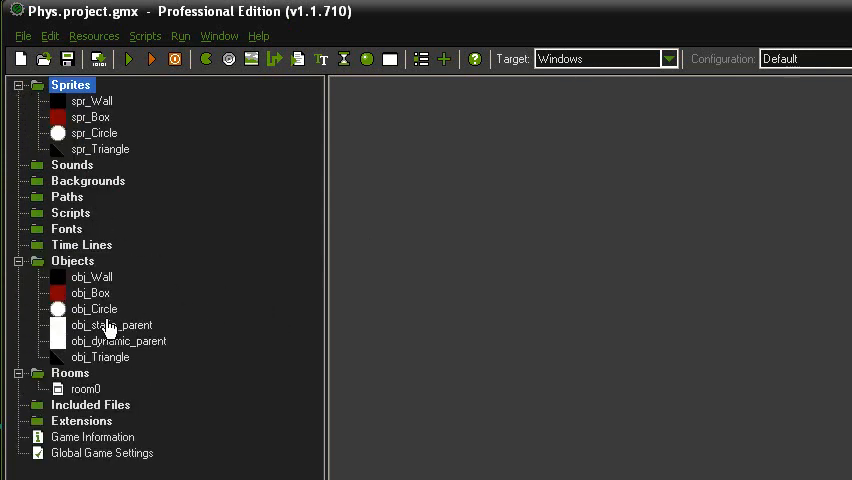
pyautogui.click(111, 325)
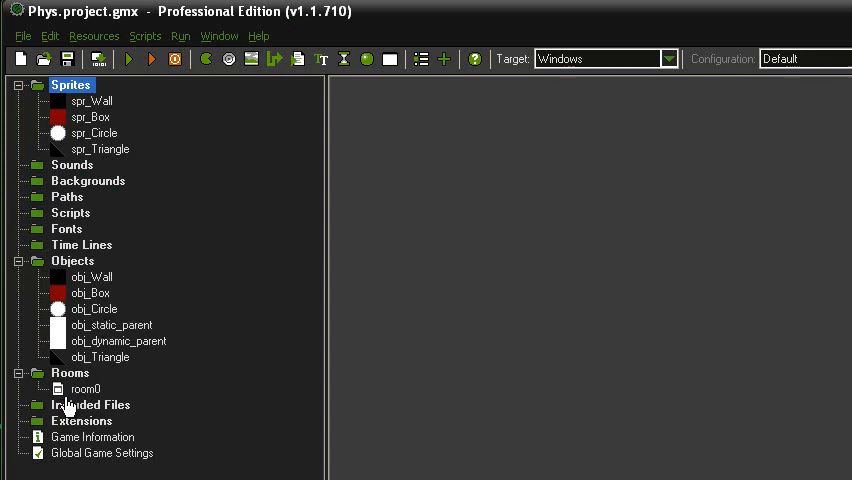
pyautogui.click(86, 389)
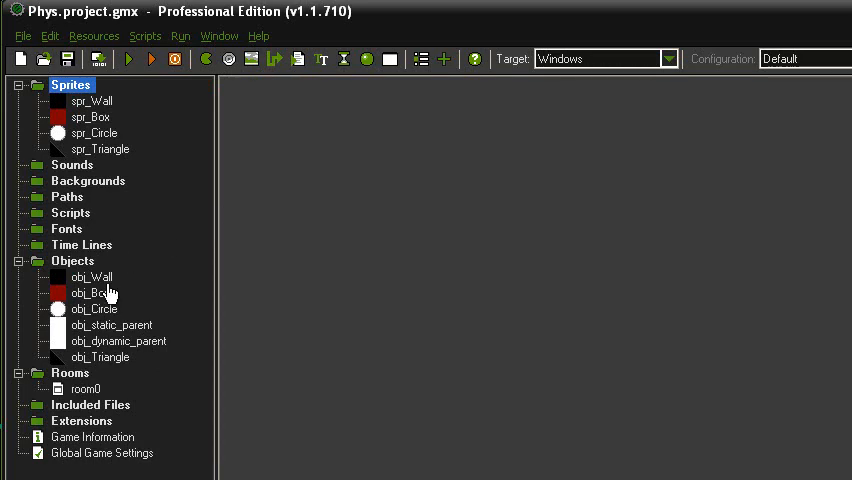
# Open room0 in the room editor.
pyautogui.doubleClick(86, 389)
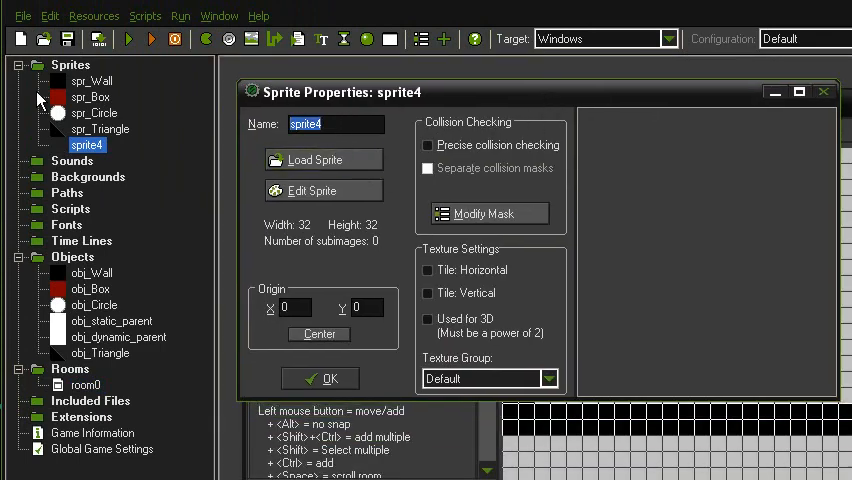
# Name the sprite spr_Player and draw a 32×32 outlined circle filled cyan.
pyautogui.write('spr_P')
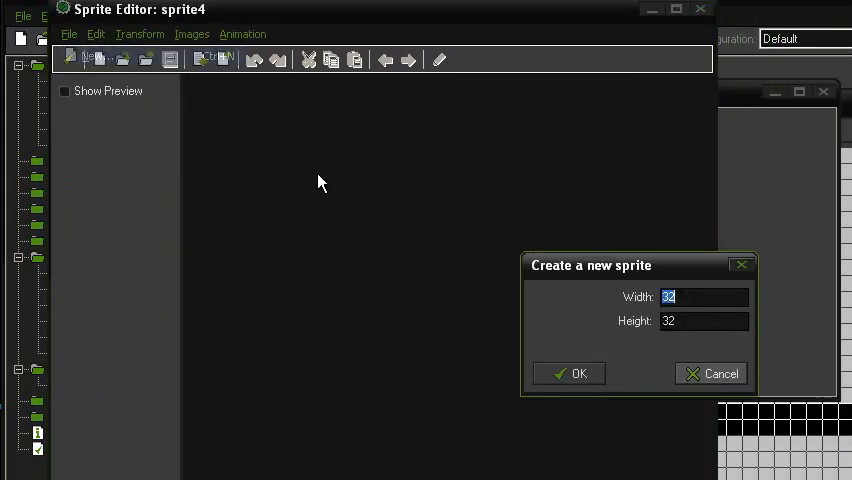
pyautogui.click(569, 373)
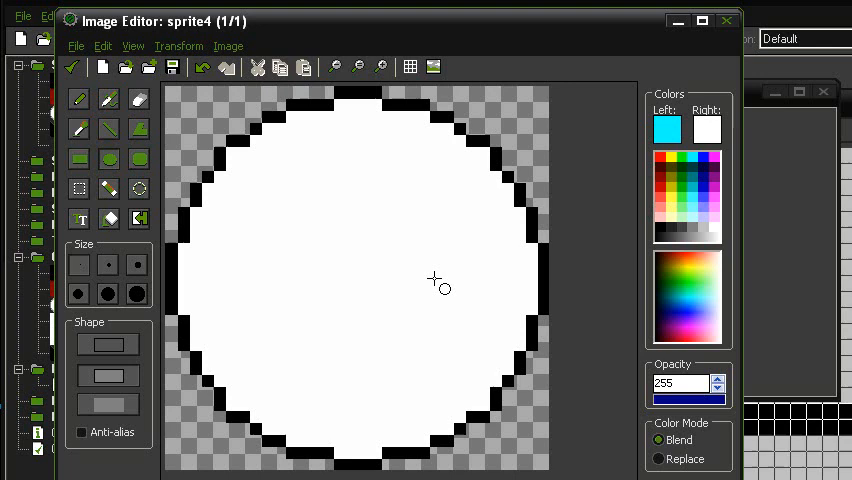
pyautogui.click(440, 280)
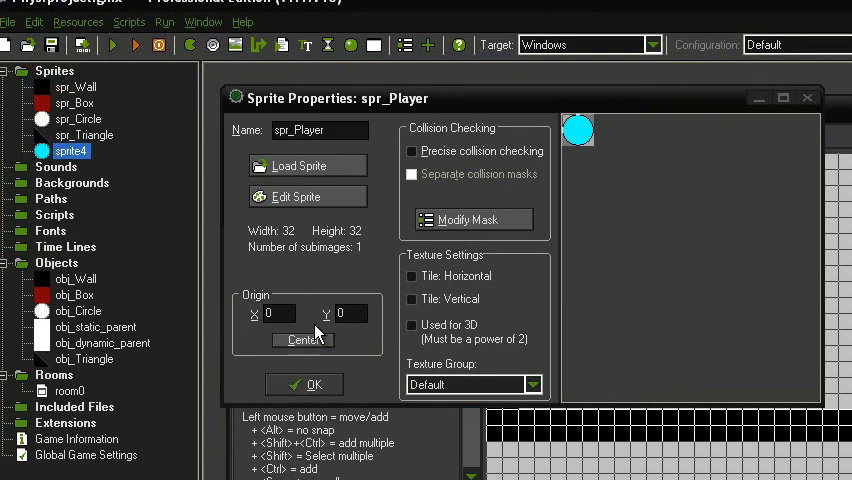
# Centre spr_Player's origin at 16,16, review its image, and confirm the sprite.
pyautogui.click(302, 340)
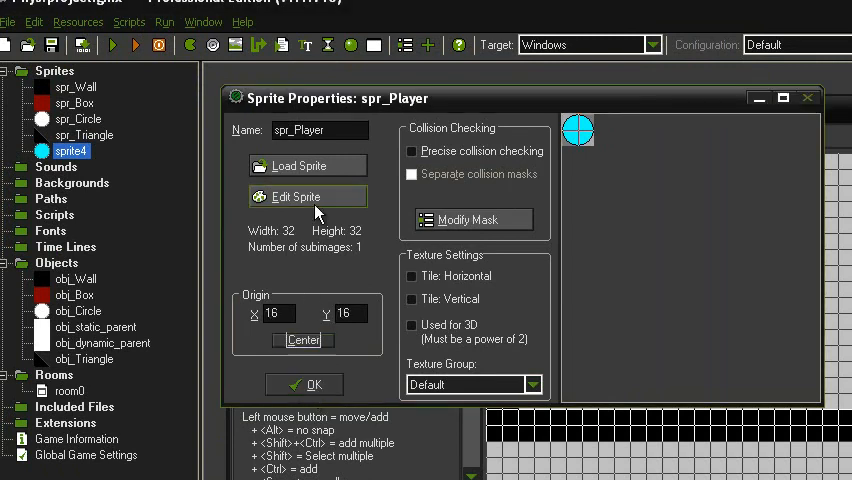
pyautogui.click(296, 196)
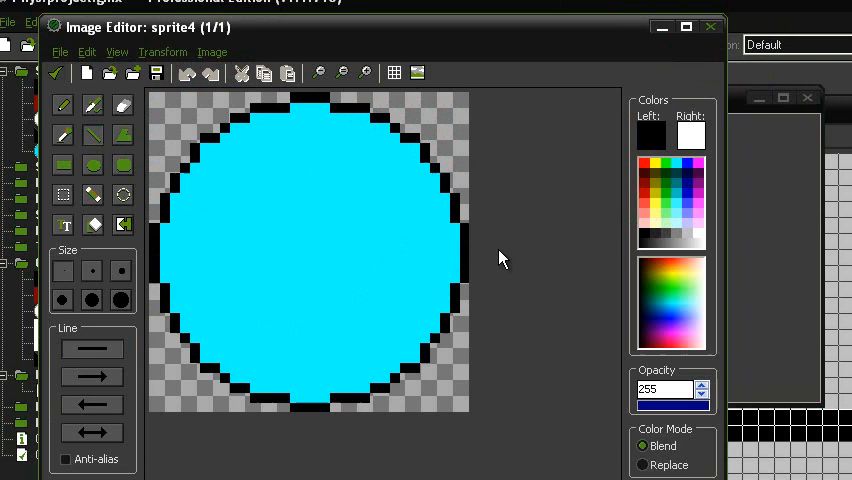
pyautogui.moveTo(160, 247); pyautogui.dragTo(460, 247)
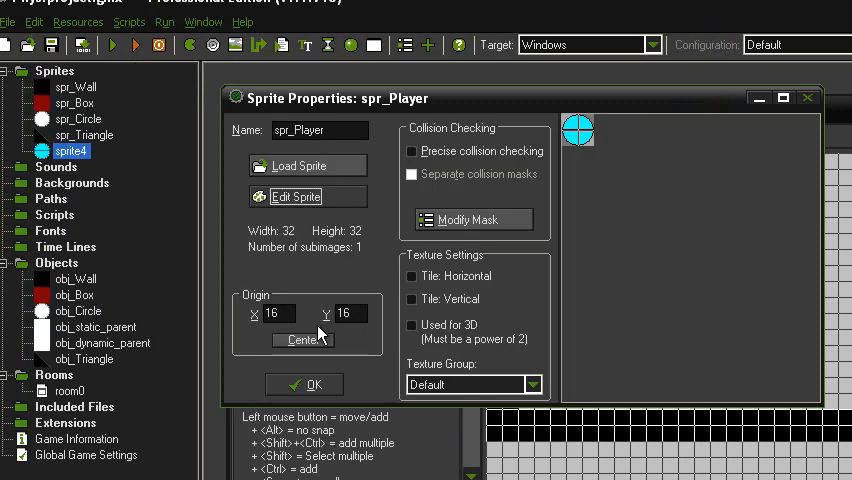
pyautogui.click(313, 383)
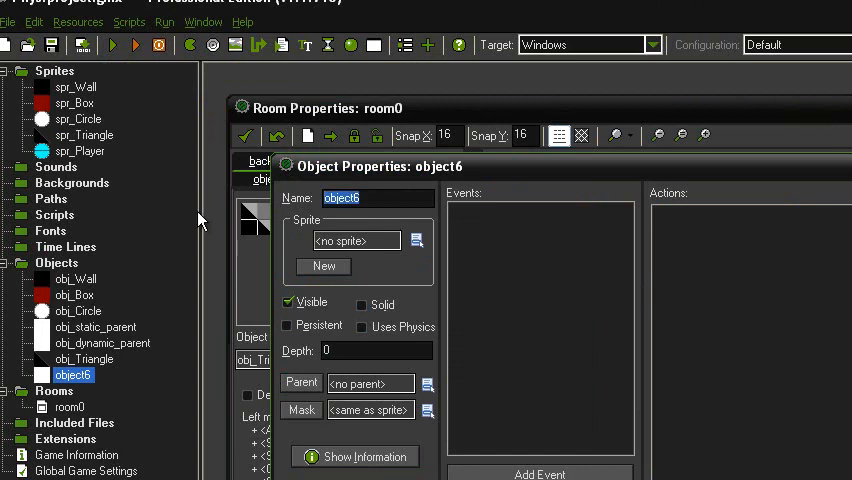
# Make obj_Player with sprite spr_Player, parent obj_dynamic_parent, and physics enabled.
pyautogui.write('obj')
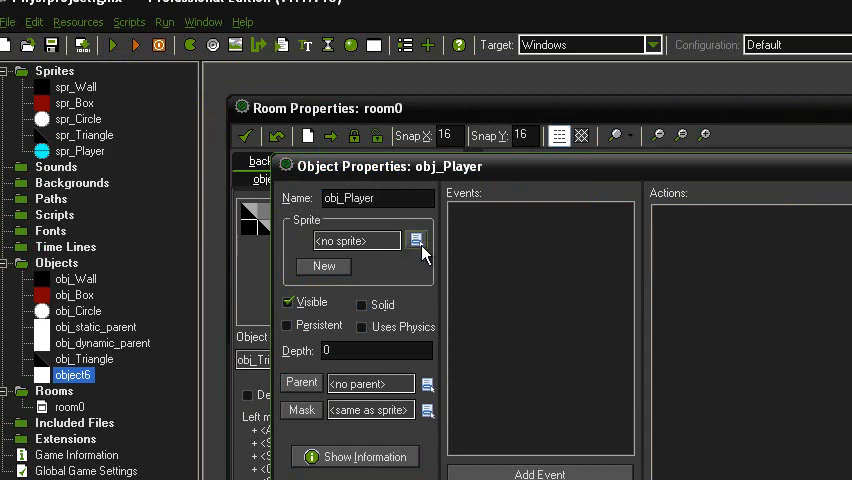
pyautogui.click(416, 240)
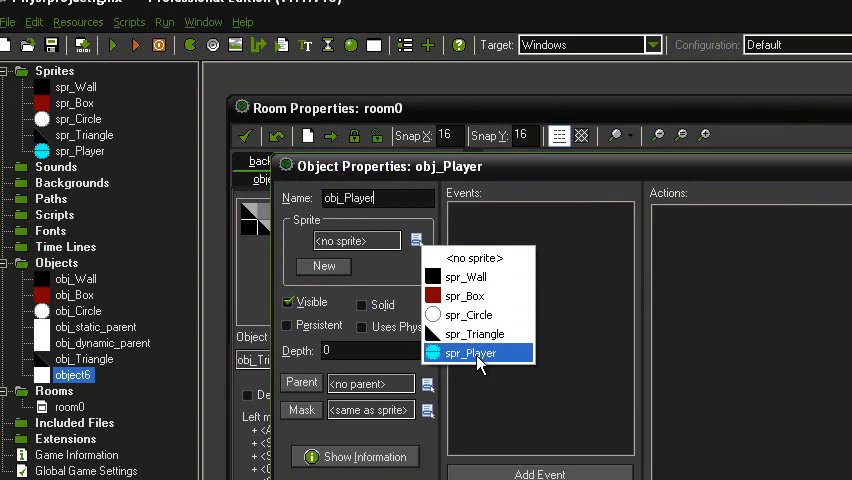
pyautogui.click(479, 352)
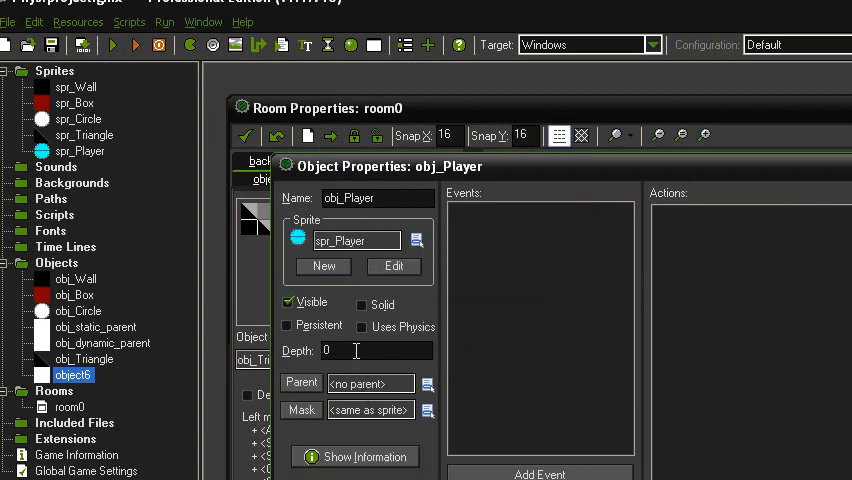
pyautogui.click(427, 383)
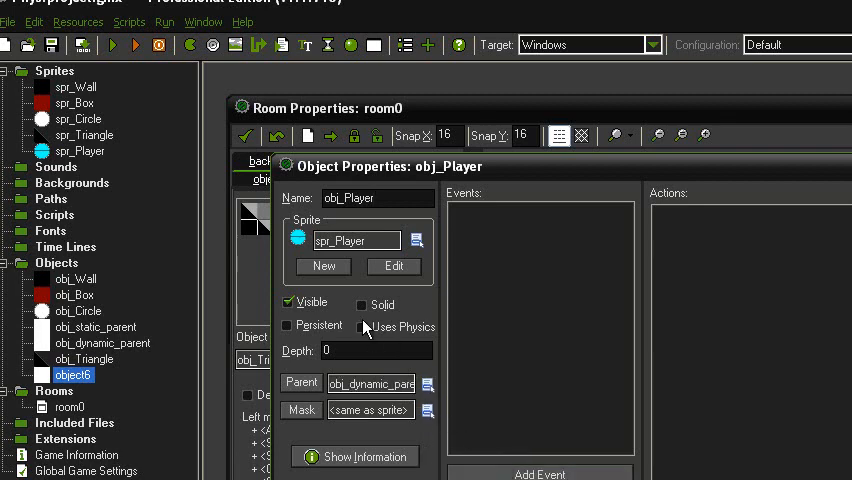
pyautogui.click(362, 326)
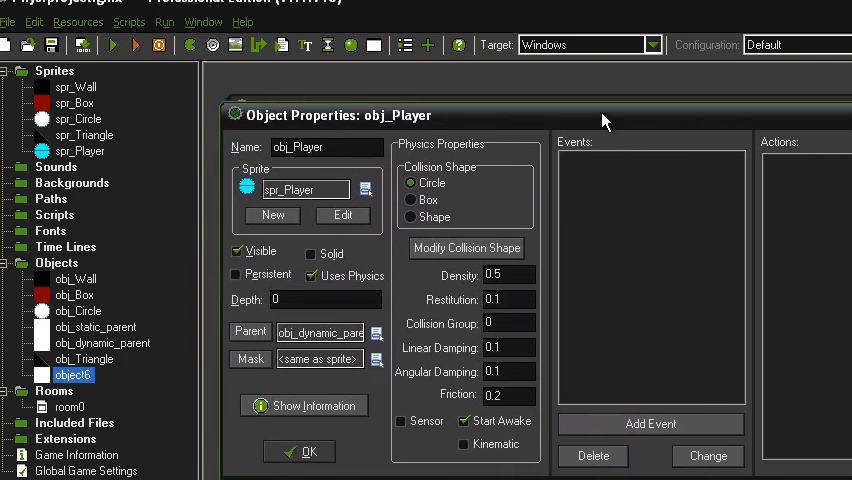
pyautogui.moveTo(563, 303)
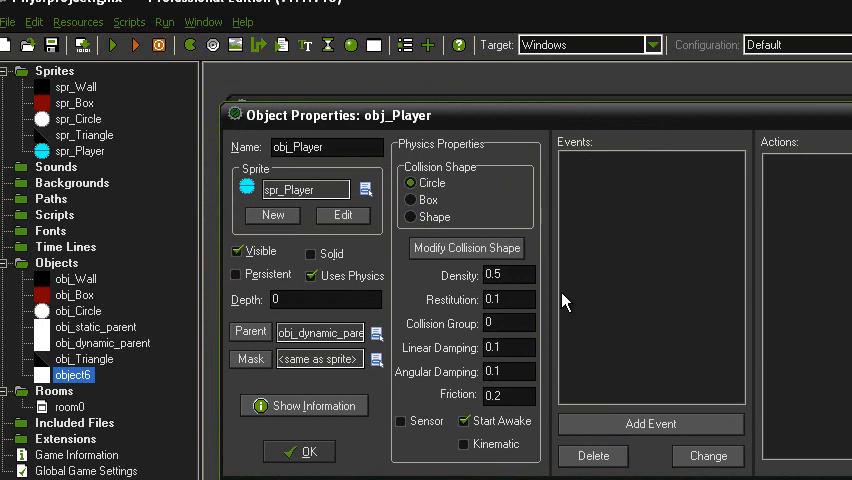
pyautogui.moveTo(510, 238)
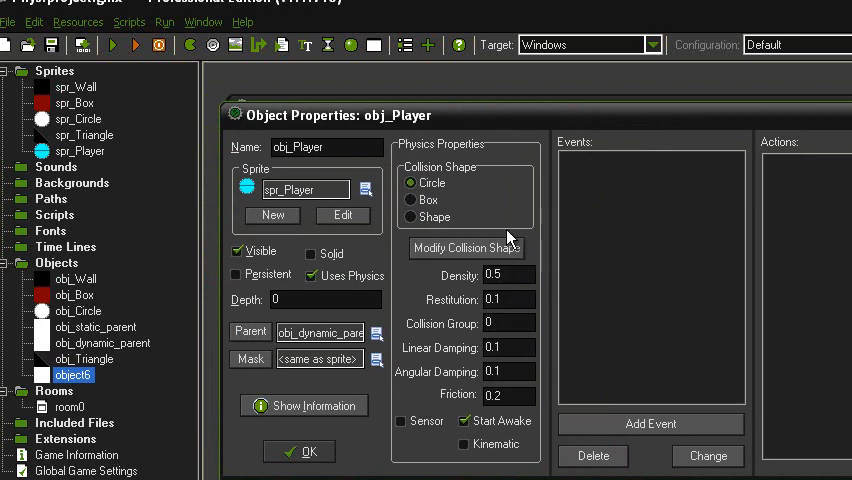
# Give obj_Player a circular collision shape and a friction of 50.
pyautogui.click(466, 248)
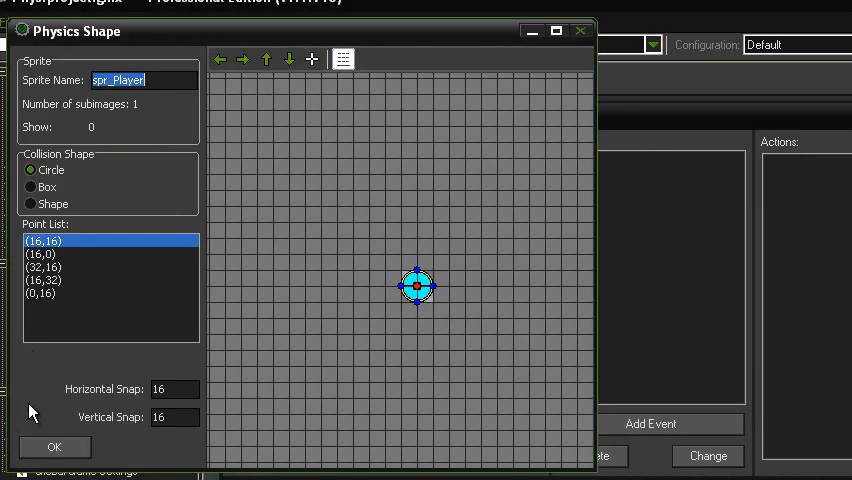
pyautogui.click(54, 447)
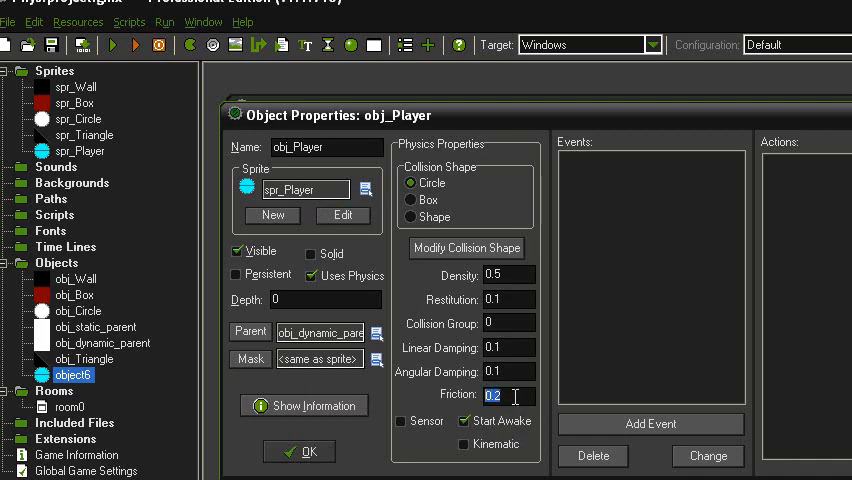
pyautogui.write('50')
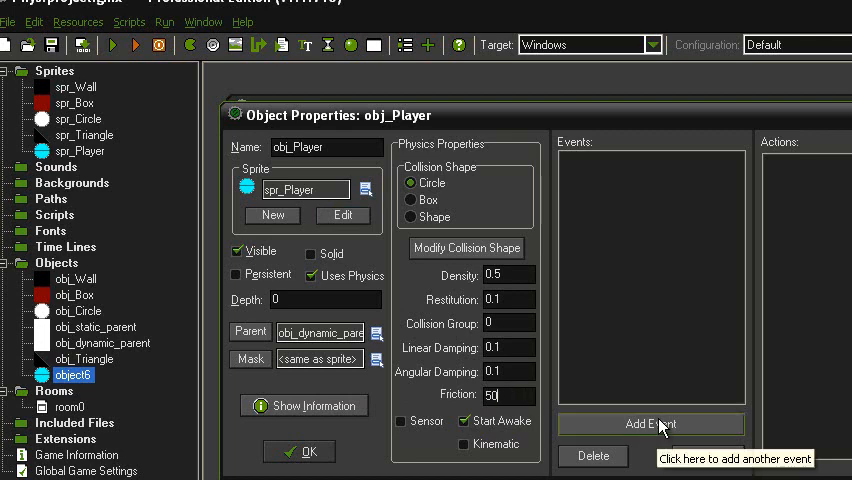
pyautogui.moveTo(651, 423)
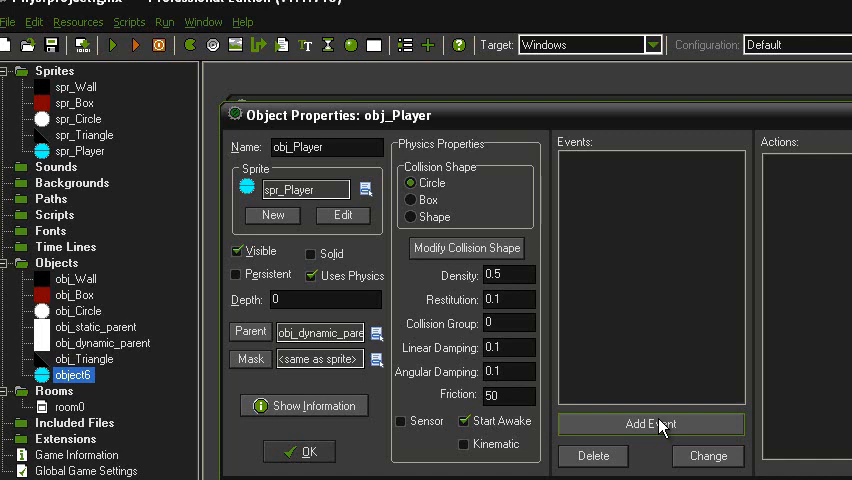
pyautogui.click(650, 423)
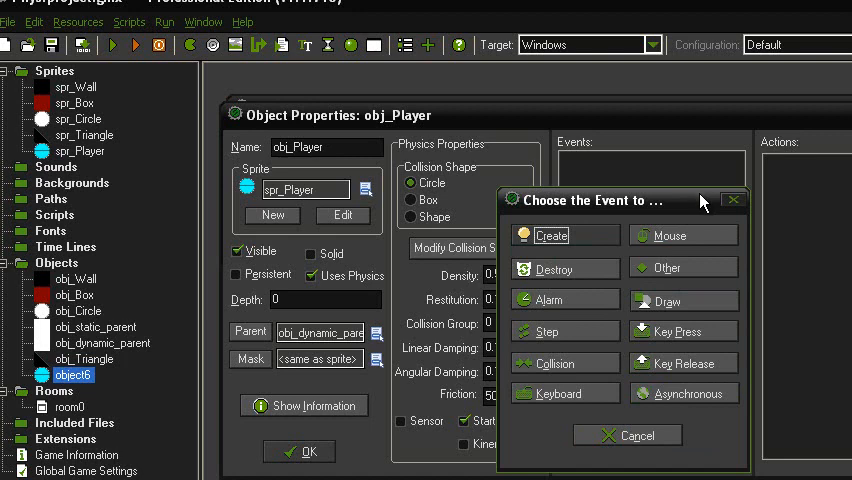
# Add a Create event to obj_Player holding an Execute Code action.
pyautogui.click(551, 235)
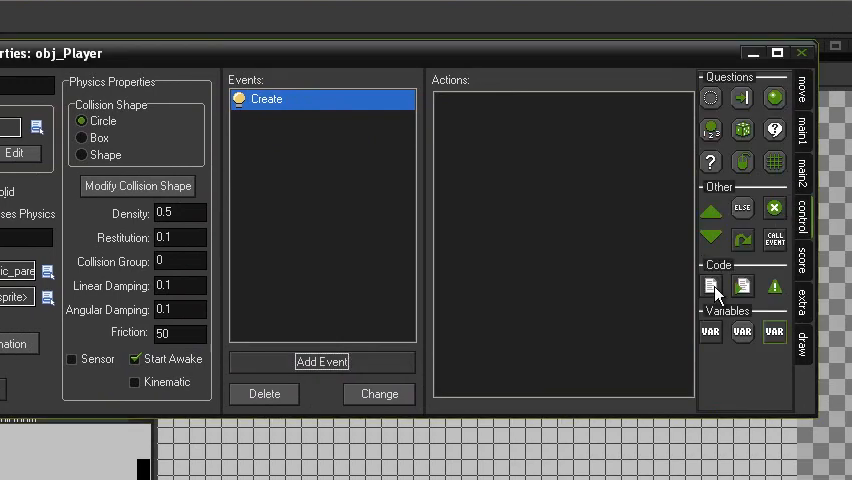
pyautogui.click(710, 287)
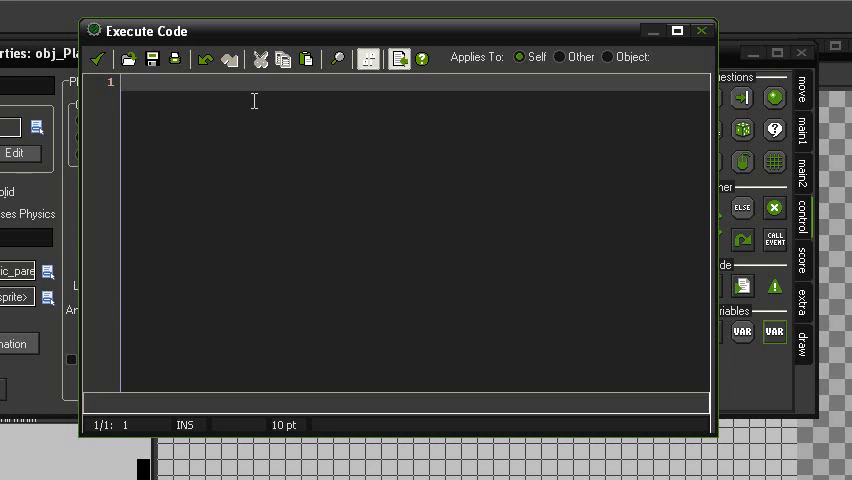
# In the Create code, set spd=500 and jmp=500.
pyautogui.write('spd')
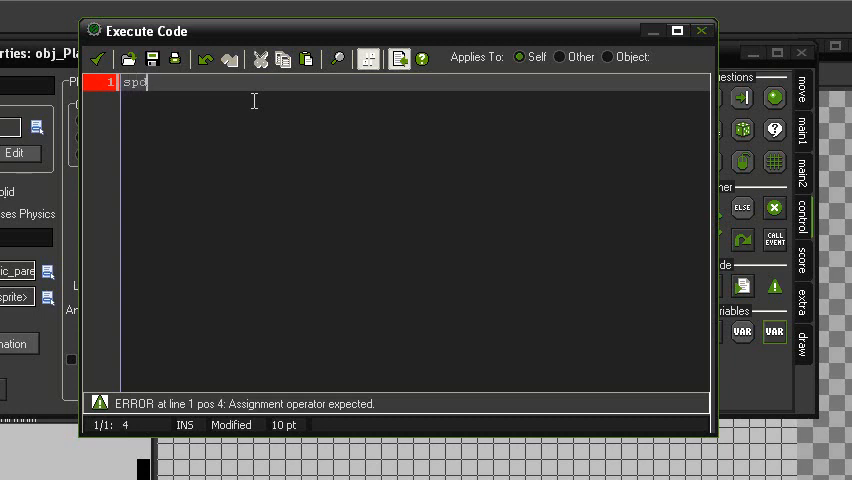
pyautogui.write('=500;')
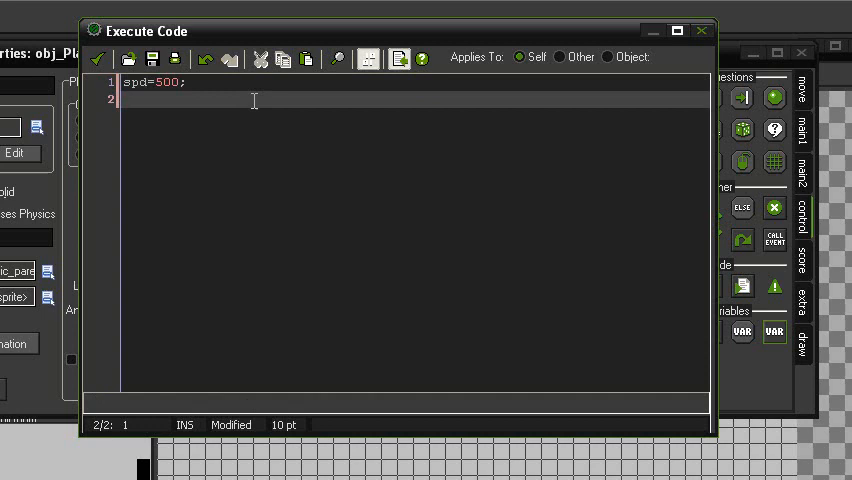
pyautogui.write('jmp=')
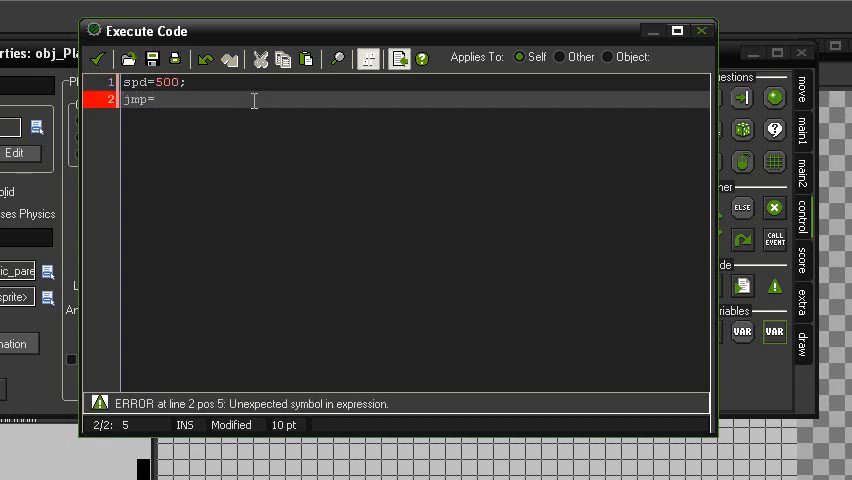
pyautogui.write('500;')
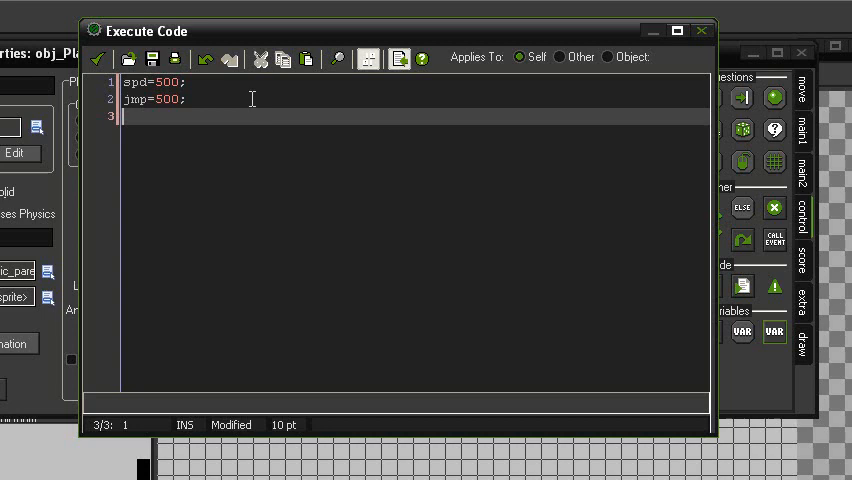
# Assign vk_right, vk_left and vk_space to the right, left and jump variables.
pyautogui.write('right=vk')
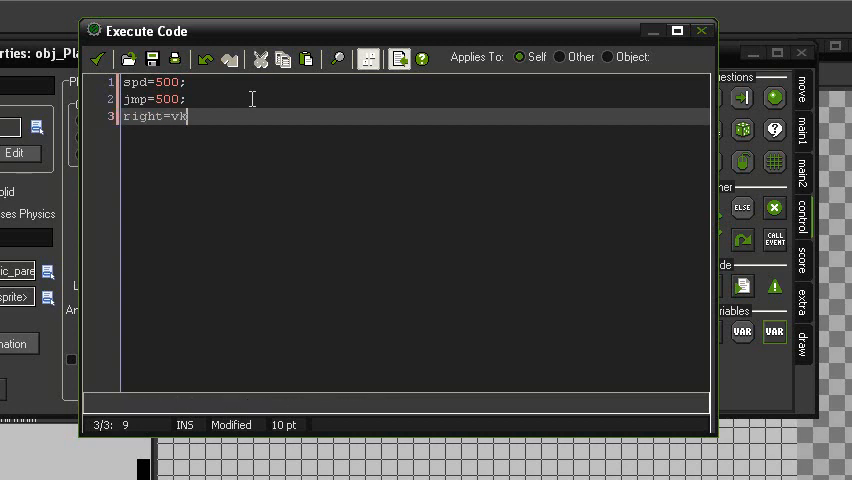
pyautogui.write('_right;')
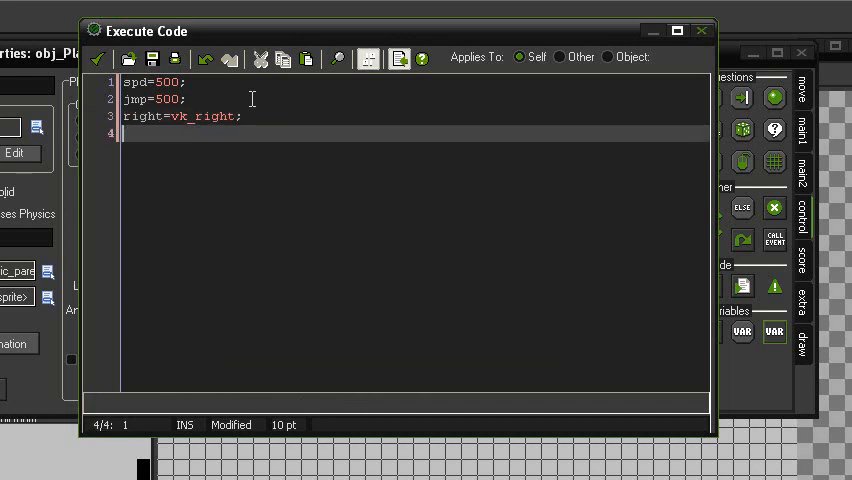
pyautogui.write('left=')
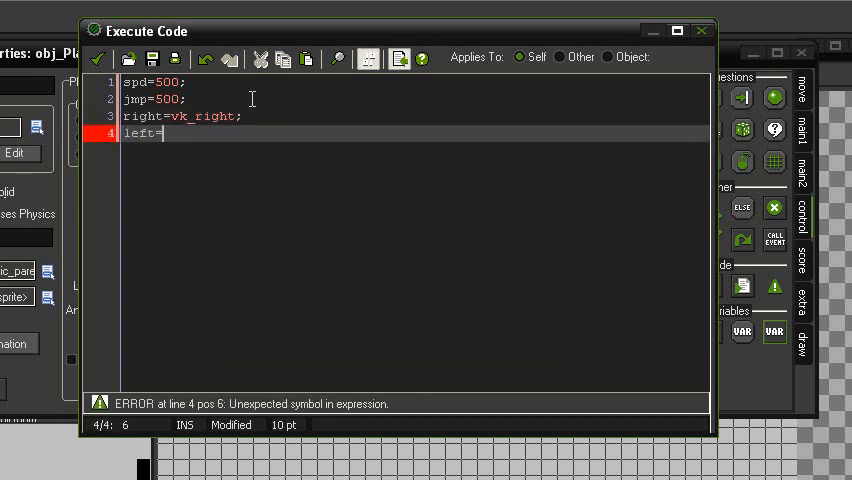
pyautogui.write('vk_left;')
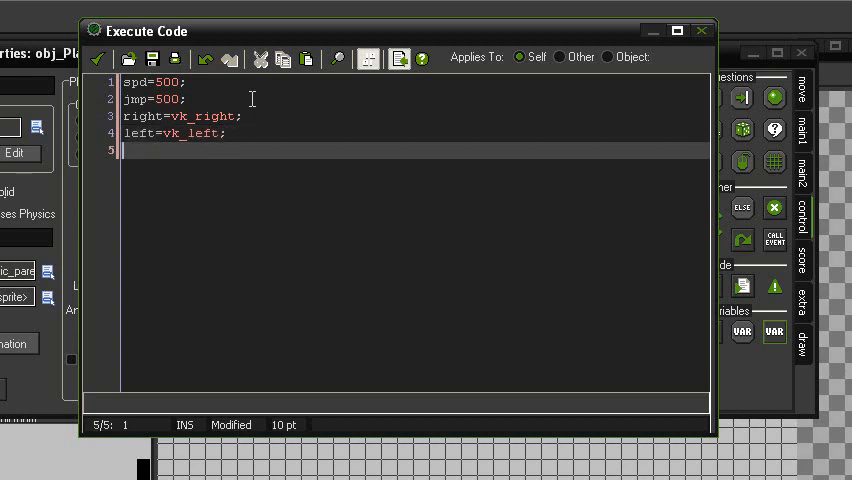
pyautogui.write('jump=')
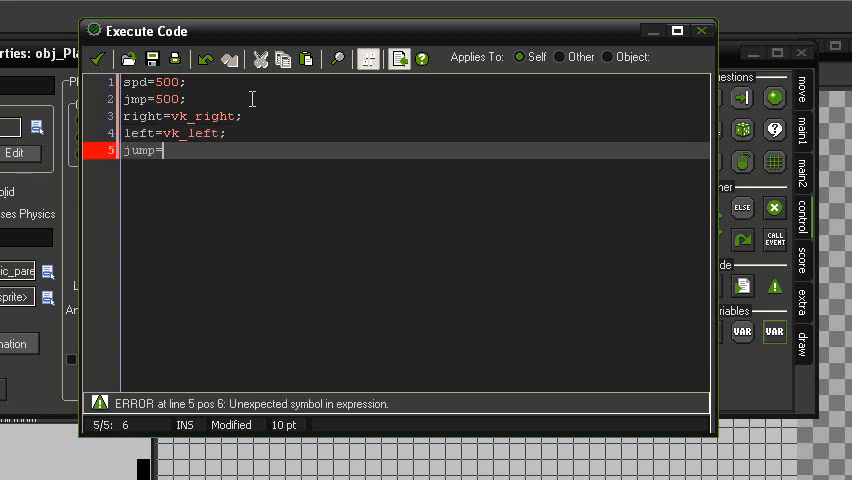
pyautogui.write('vk_spac')
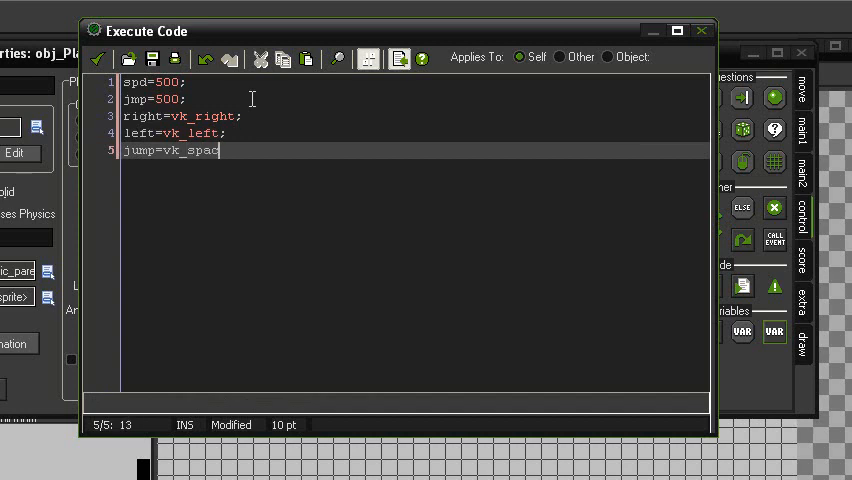
pyautogui.write('e;')
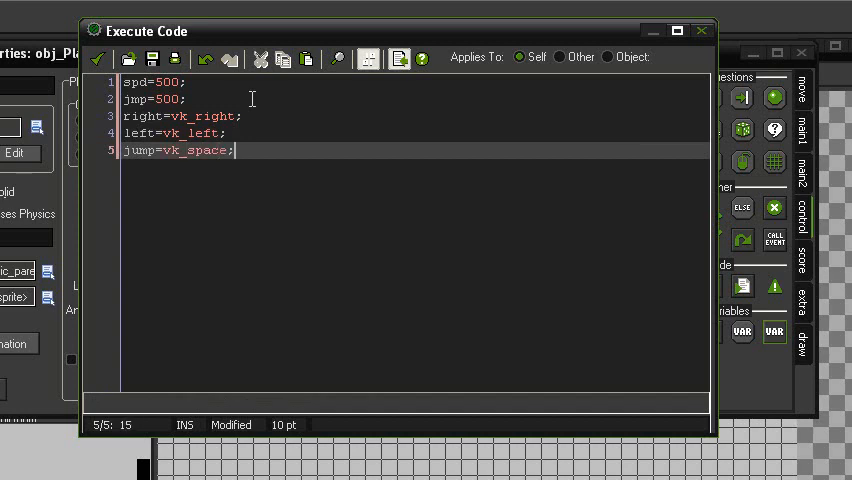
pyautogui.moveTo(255, 152)
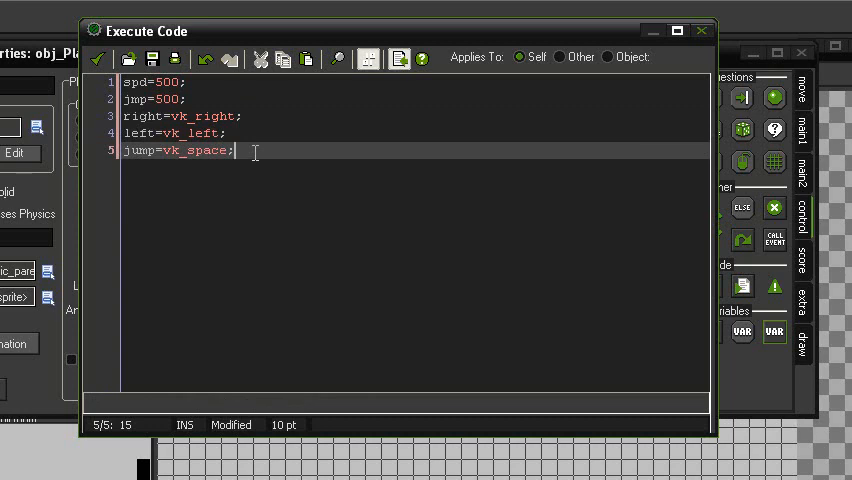
# Extend line 3 of the Create code with a "D" key reference.
pyautogui.click(240, 115)
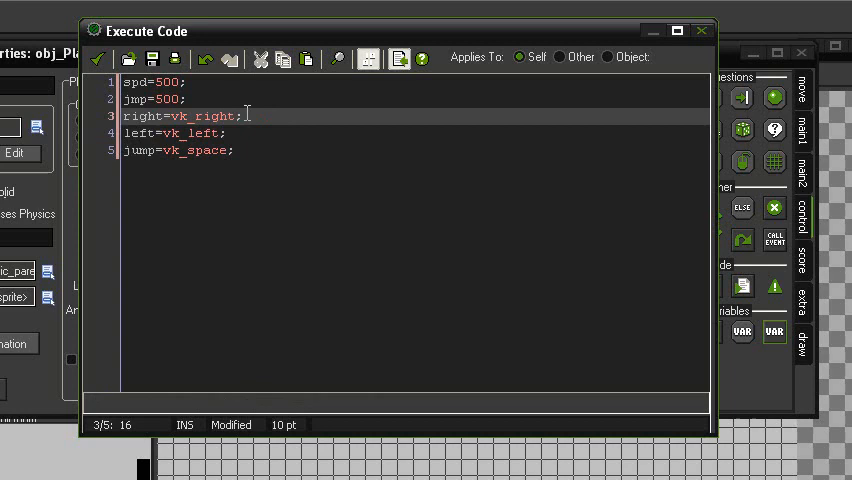
pyautogui.write('c')
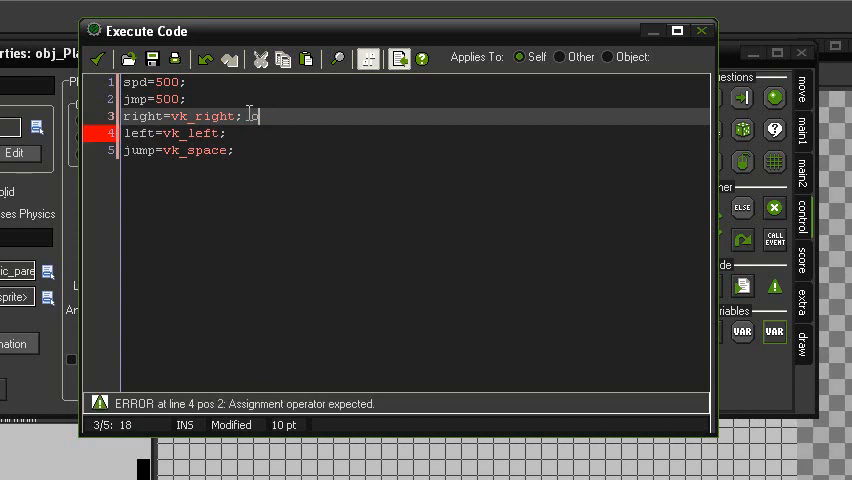
pyautogui.write('rd')
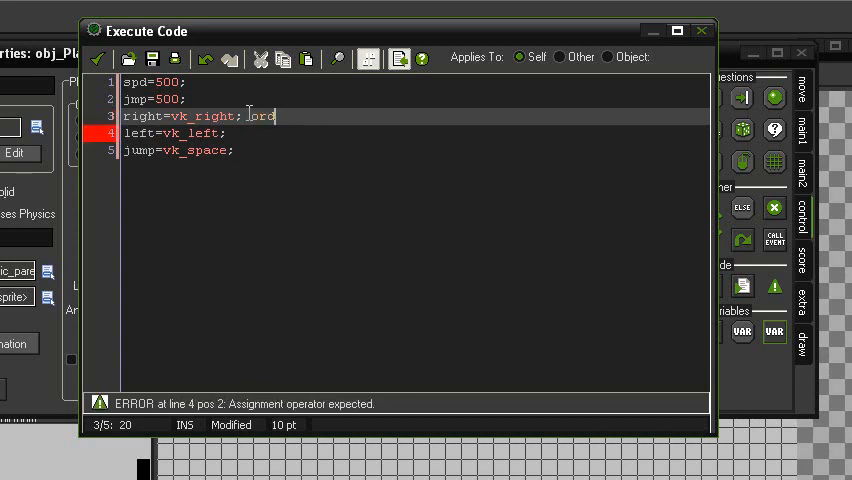
pyautogui.write('(')
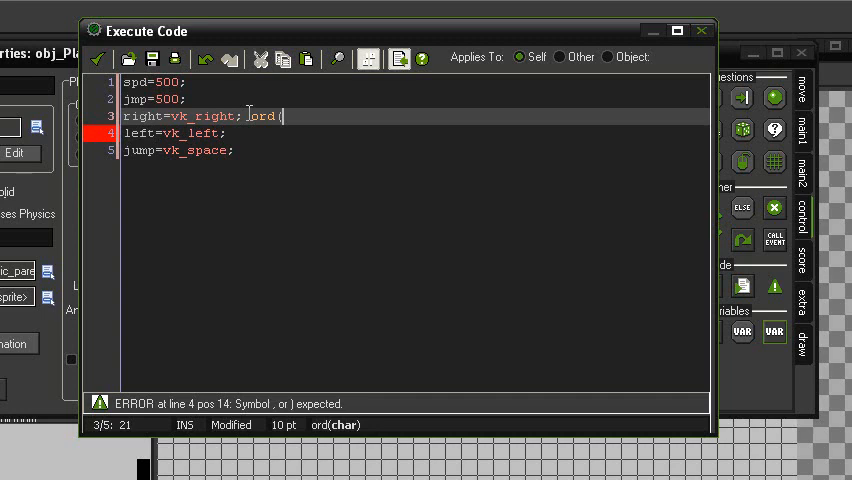
pyautogui.write('"D")')
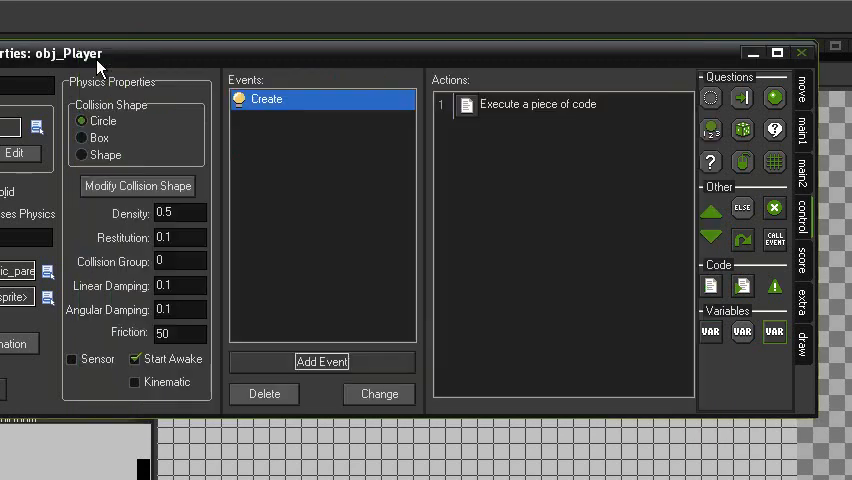
pyautogui.click(322, 361)
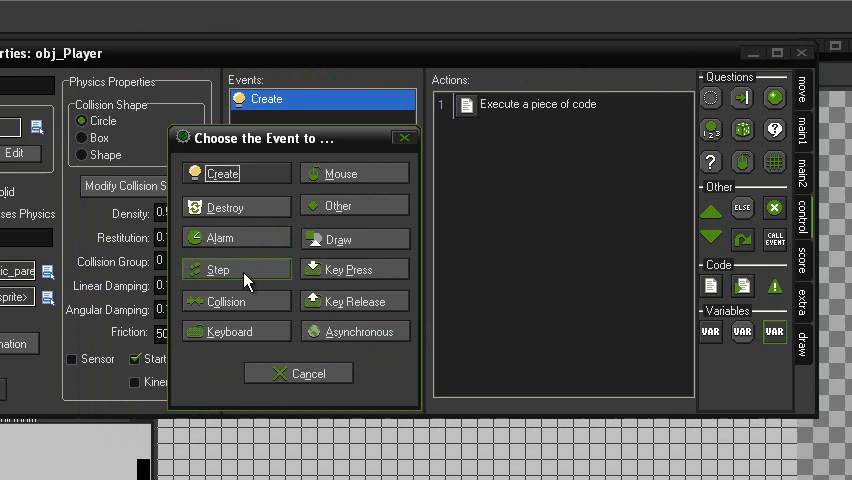
# Add a Step event whose code applies torque spd while the right key is held.
pyautogui.click(217, 269)
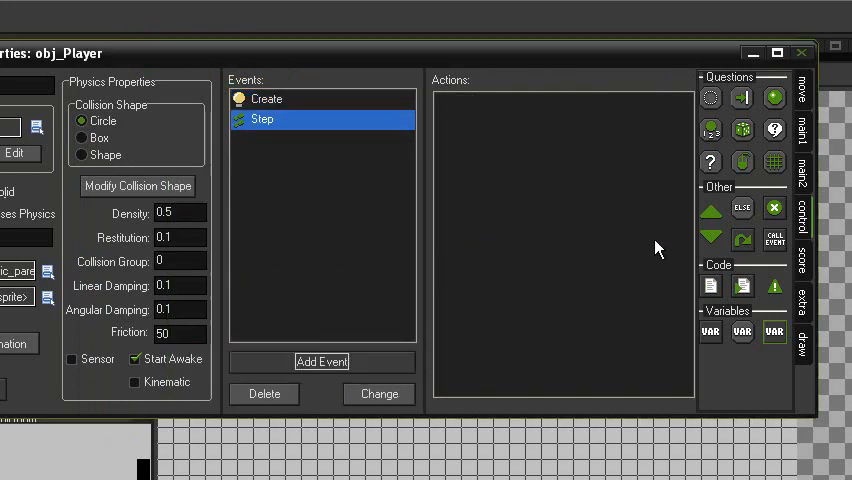
pyautogui.moveTo(710, 286)
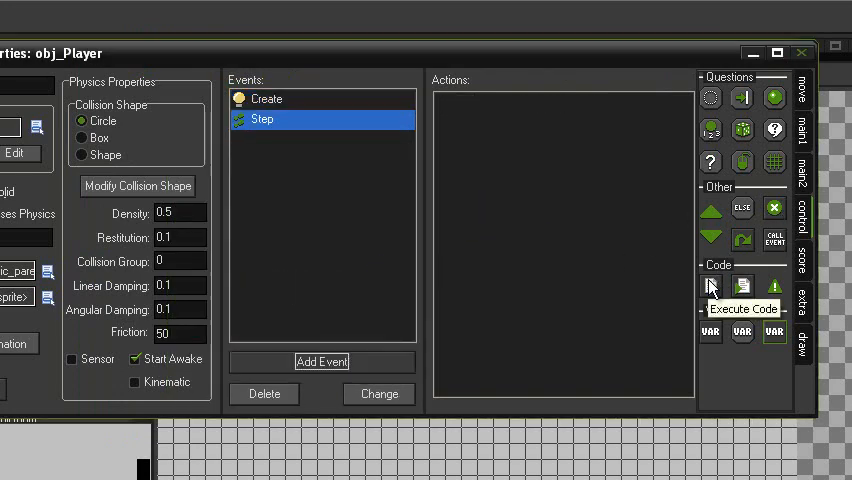
pyautogui.click(710, 287)
pyautogui.write('if ke')
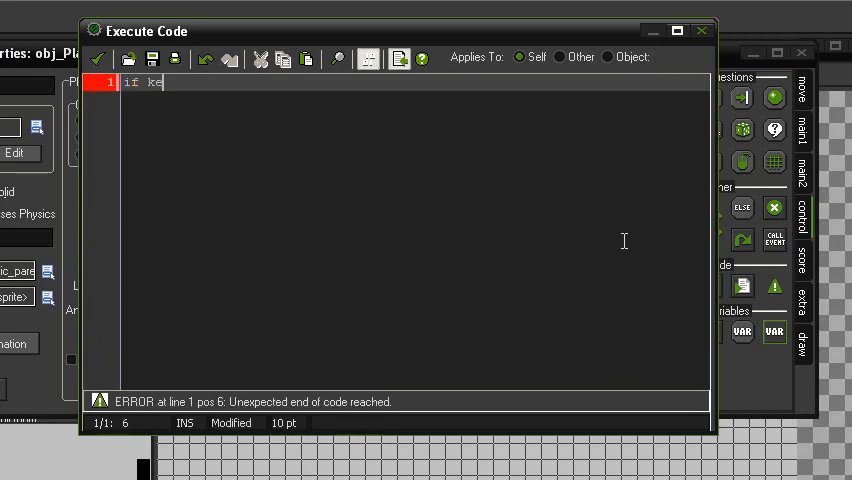
pyautogui.write('yboard_che')
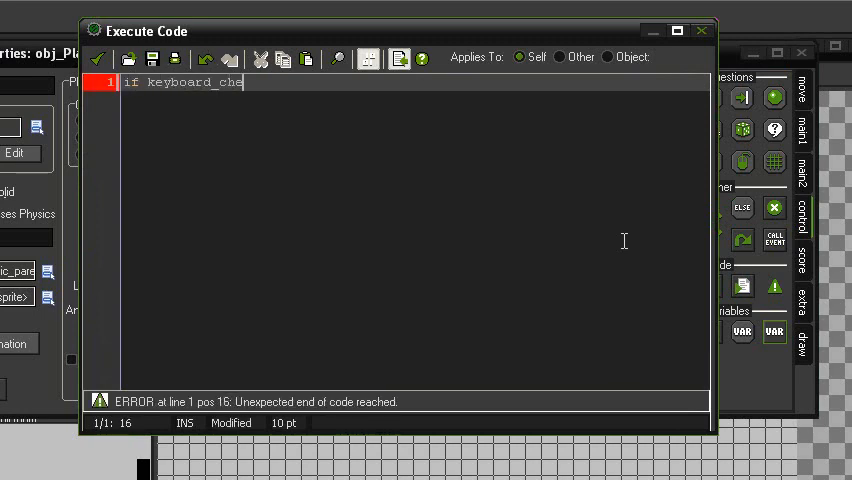
pyautogui.write('ck()')
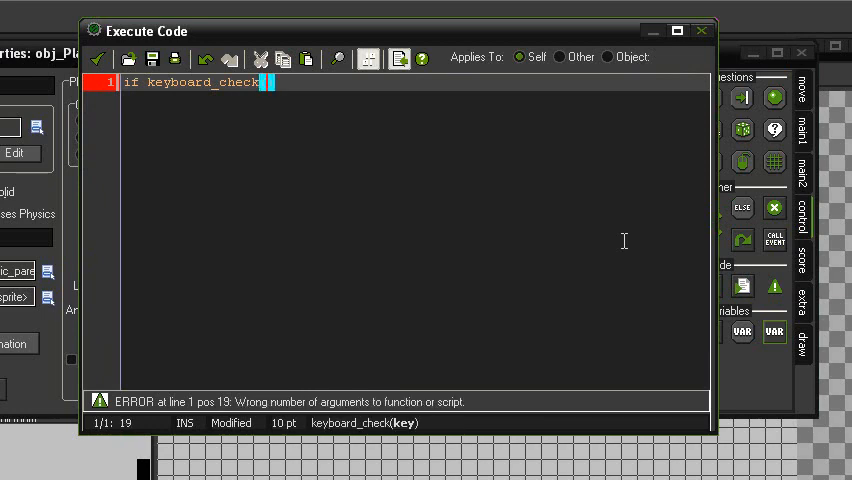
pyautogui.write('vk')
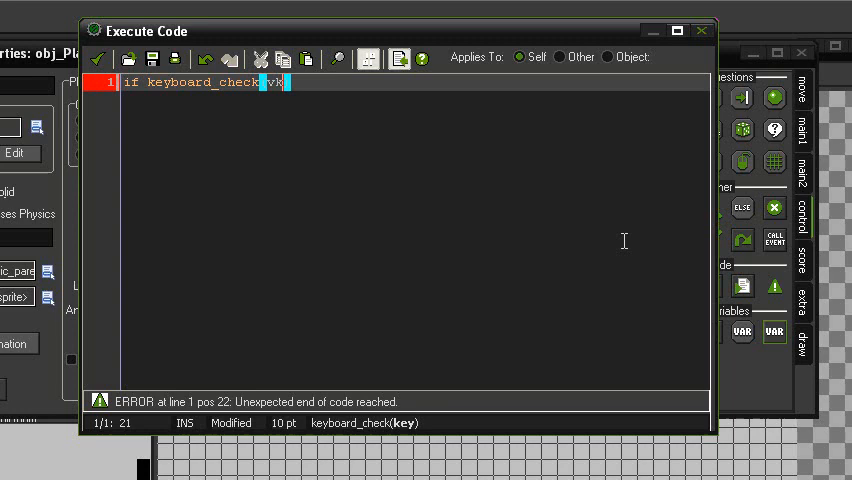
pyautogui.write('right')
pyautogui.write('{')
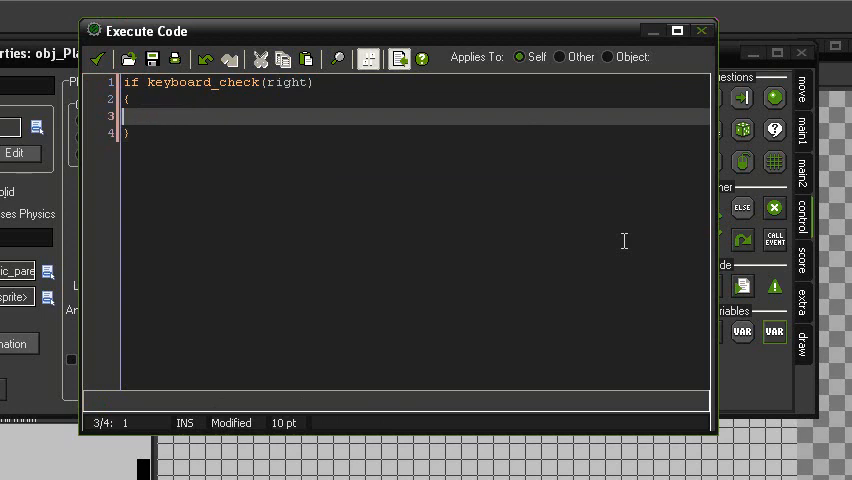
pyautogui.write('physics_')
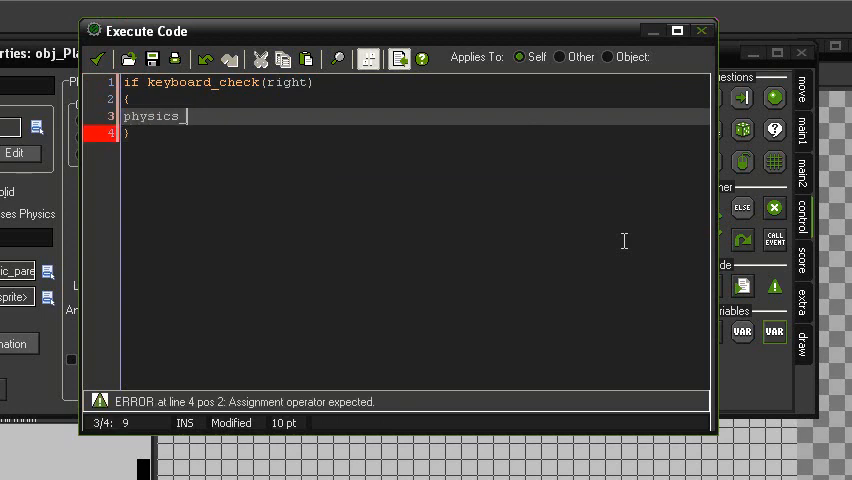
pyautogui.write('apply_torque')
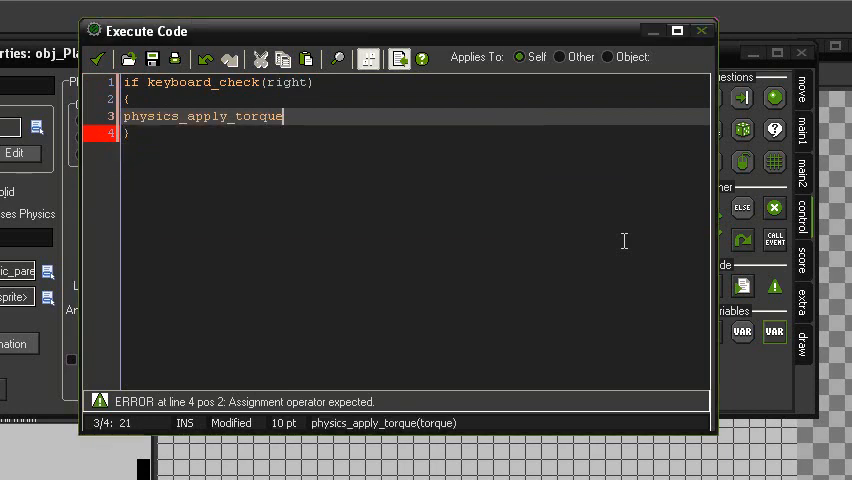
pyautogui.write('();')
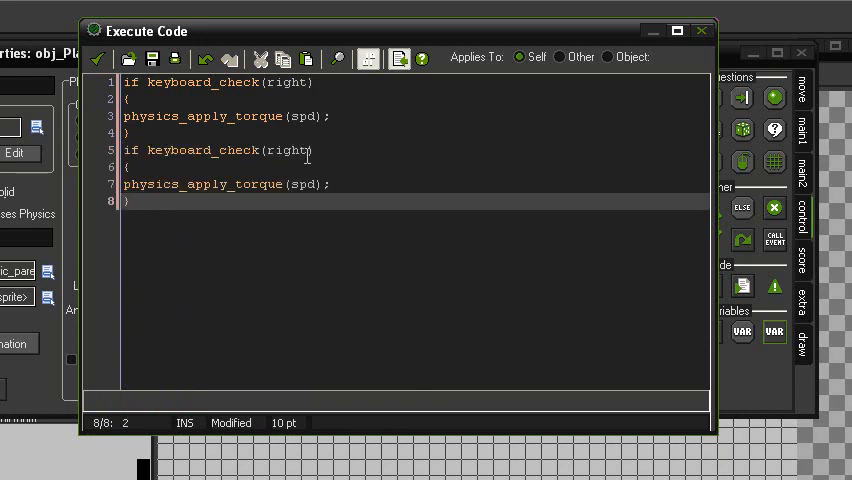
# Turn the copied block into a left-key check applying torque -spd.
pyautogui.doubleClick(290, 150)
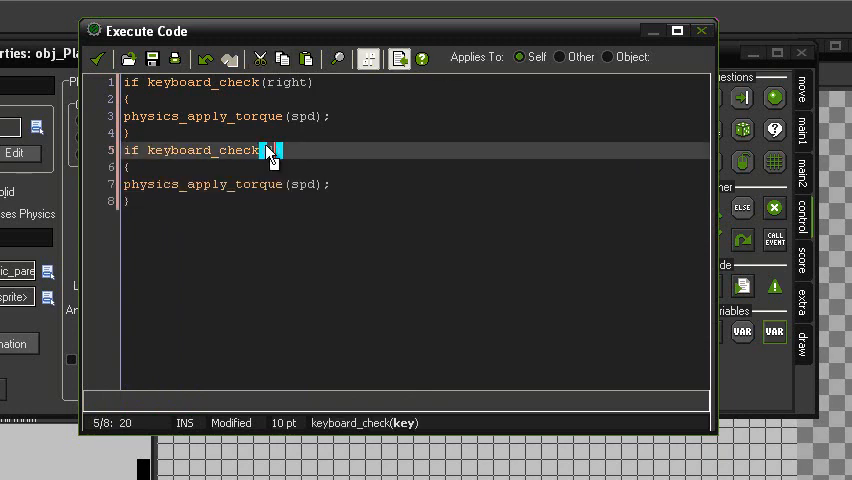
pyautogui.write('left')
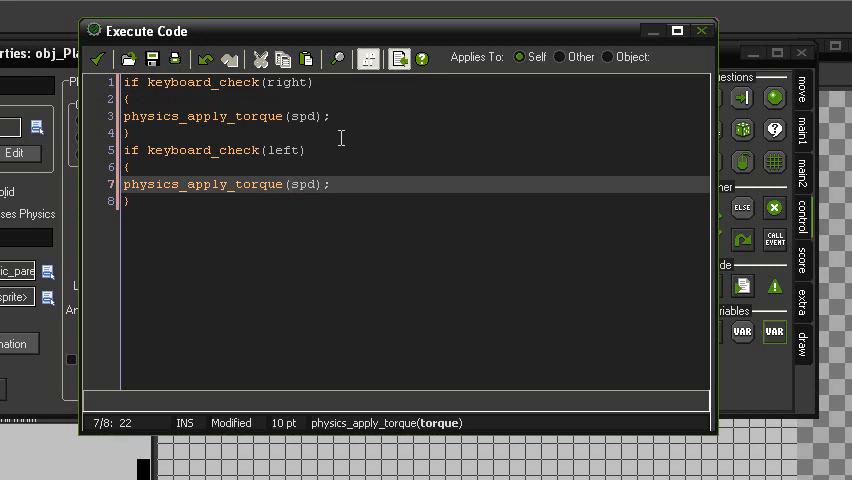
pyautogui.write('-')
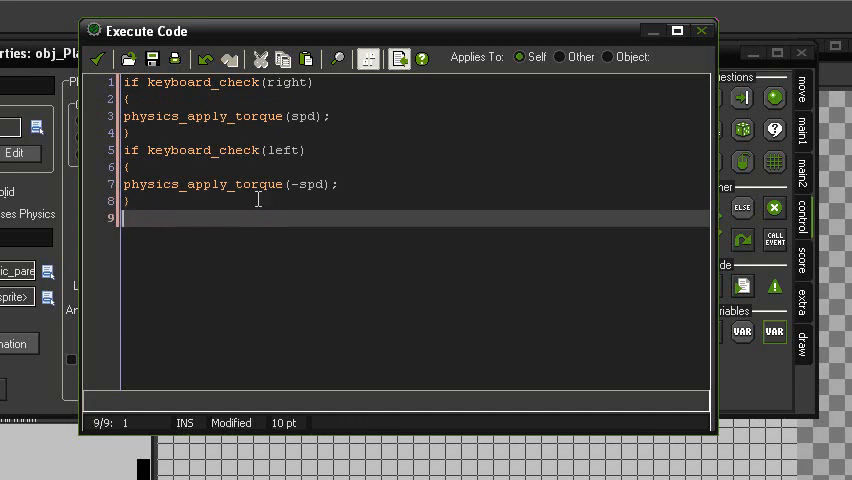
# Add an if keyboard_check(jump) block to the Step code.
pyautogui.write('if keyboard_check')
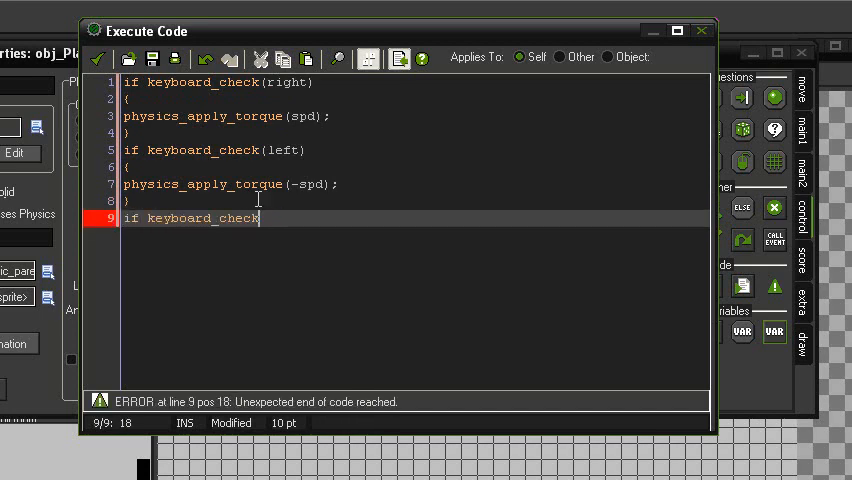
pyautogui.write('(')
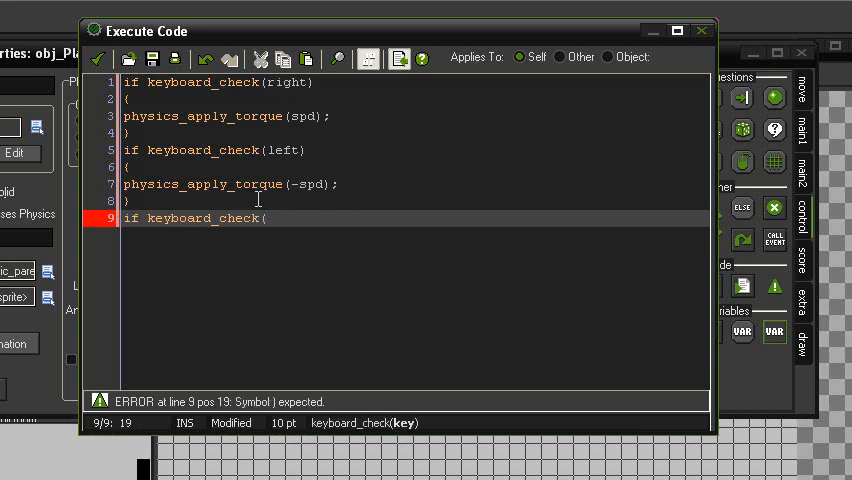
pyautogui.write(')')
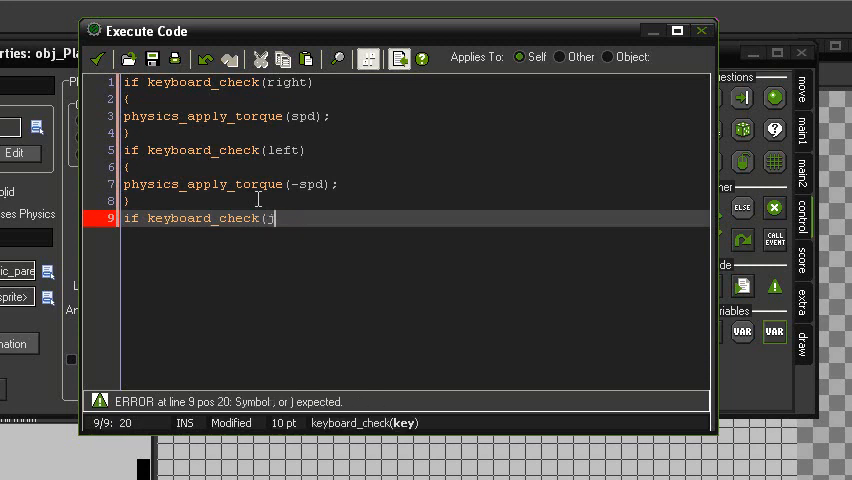
pyautogui.write('jump)')
pyautogui.write('{')
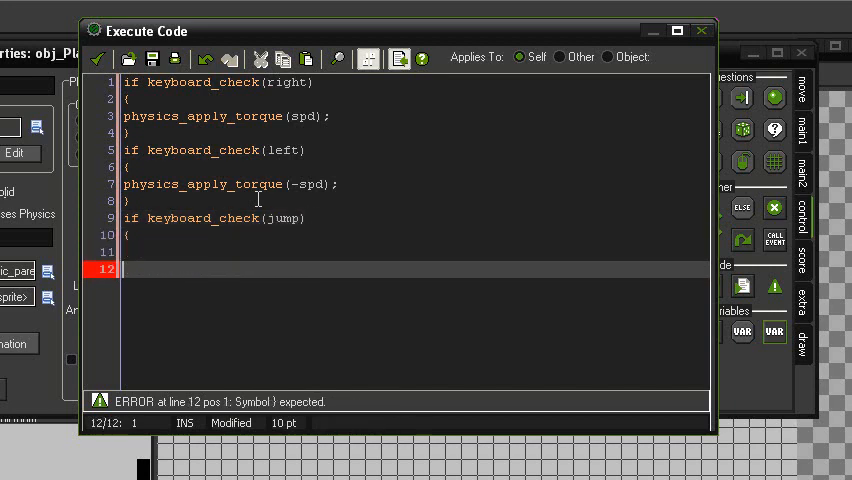
pyautogui.write('}')
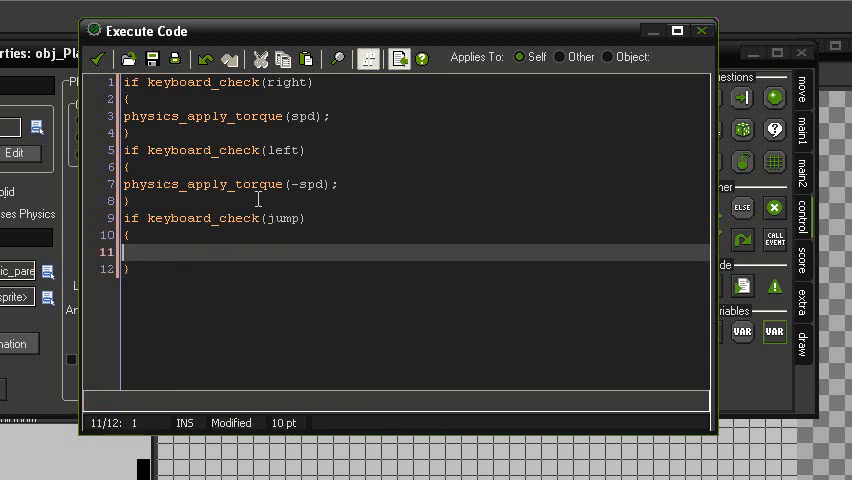
# Inside the jump block, call physics_apply_force(x,y,0,-jmp), fixing the doubled bracket.
pyautogui.write('physics_apply_force')
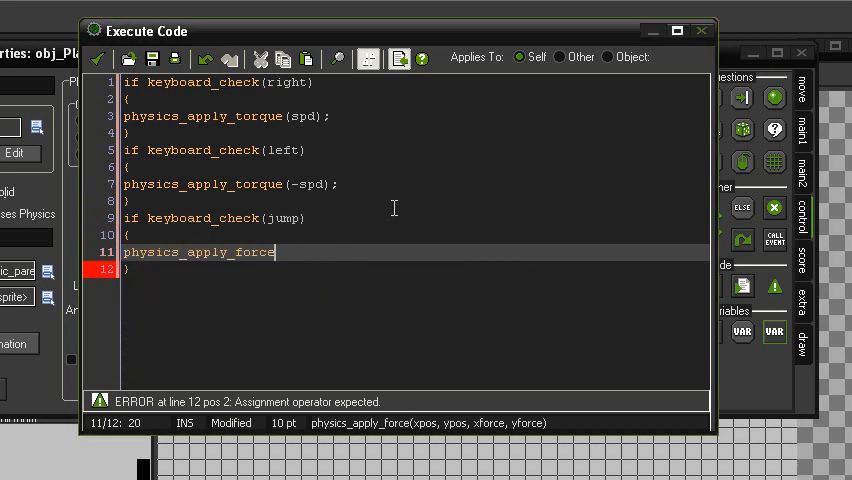
pyautogui.write('()')
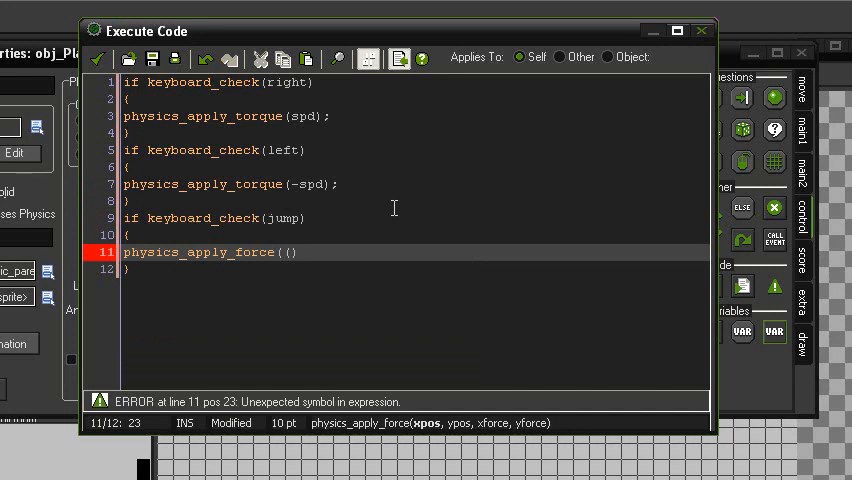
pyautogui.press('BackSpace')
pyautogui.write(';')
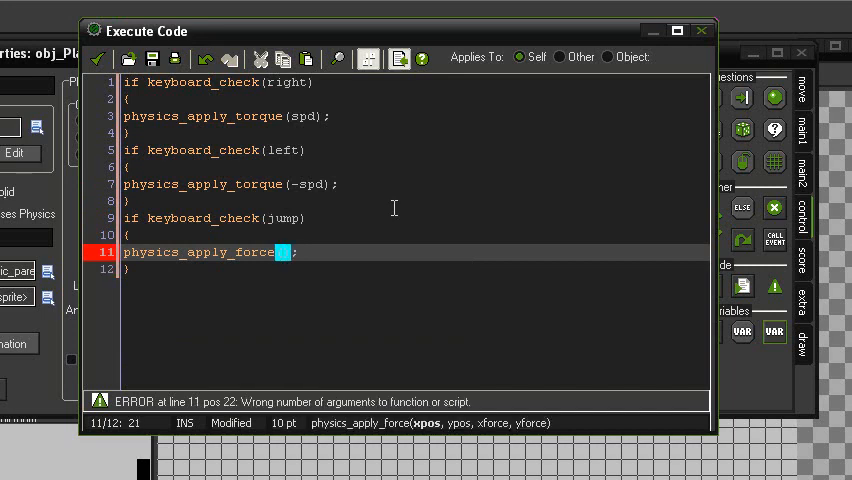
pyautogui.write('x,')
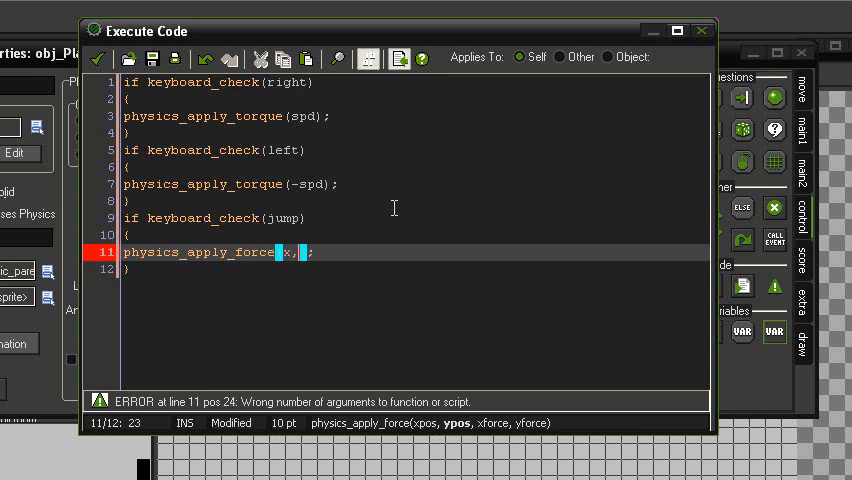
pyautogui.write('y,')
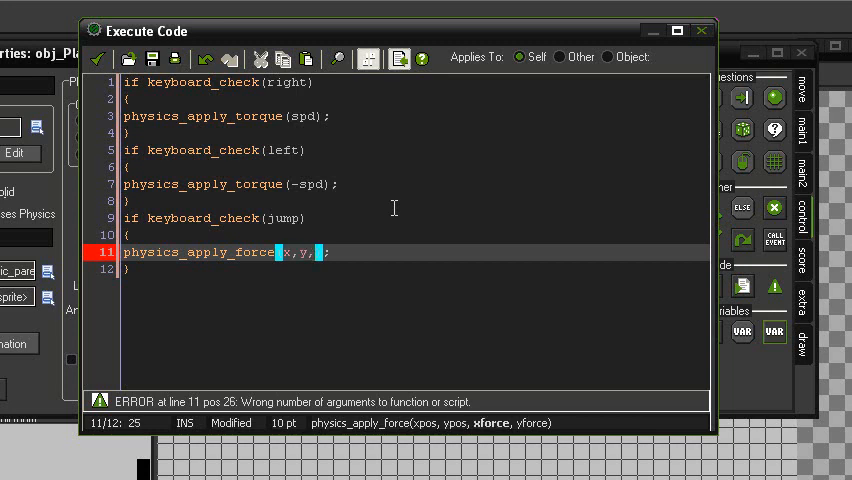
pyautogui.write('0,')
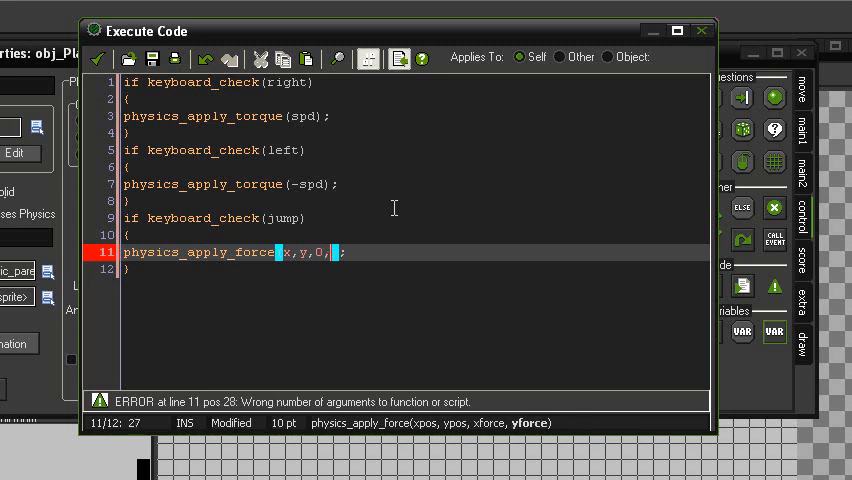
pyautogui.write('-jmp')
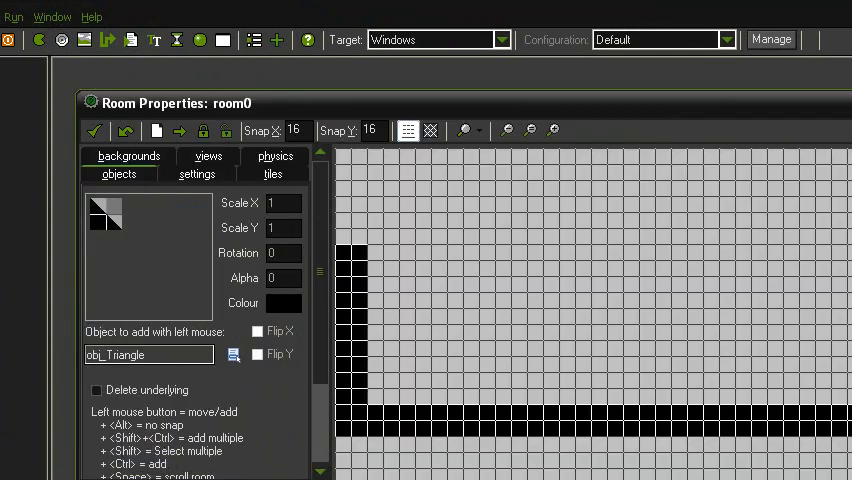
# Place the blue ball obj_Player in the room and launch a test run.
pyautogui.click(180, 380)
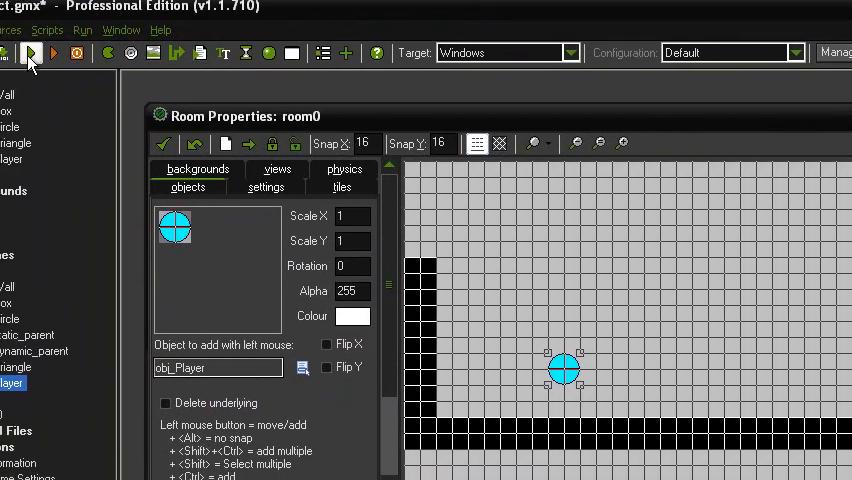
pyautogui.click(29, 53)
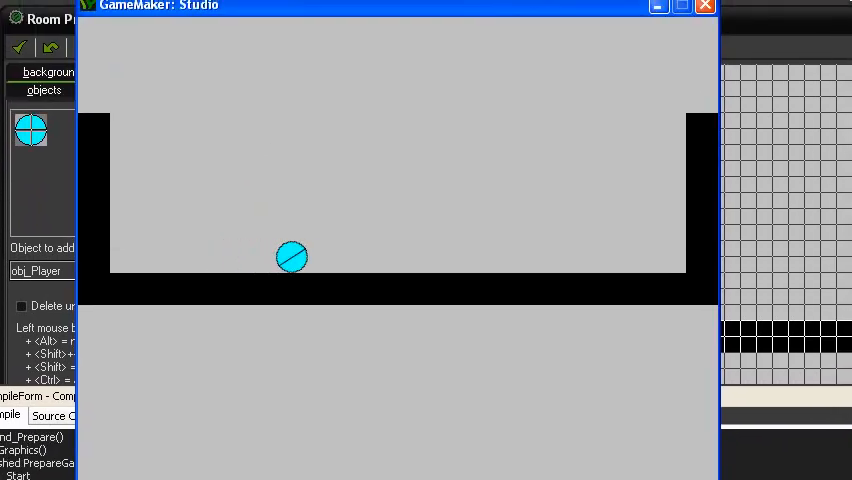
# Roll and jump the ball in the test game, then close its window.
pyautogui.moveTo(291, 257); pyautogui.dragTo(256, 257)
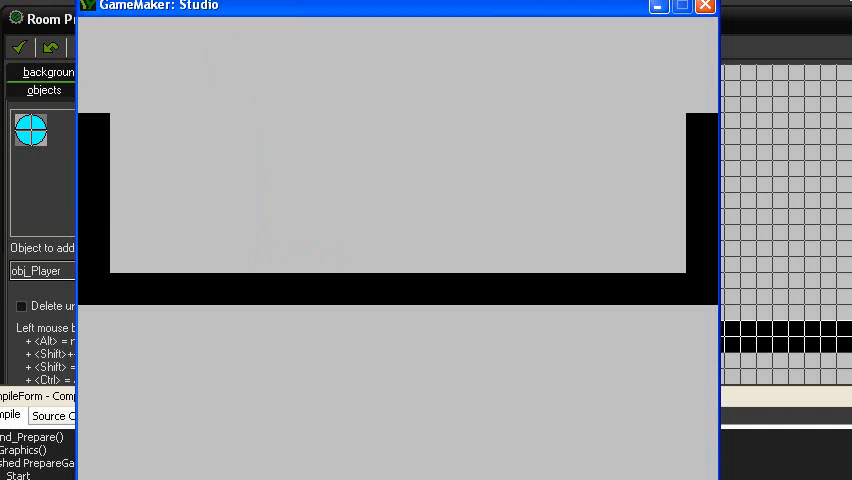
pyautogui.click(190, 42)
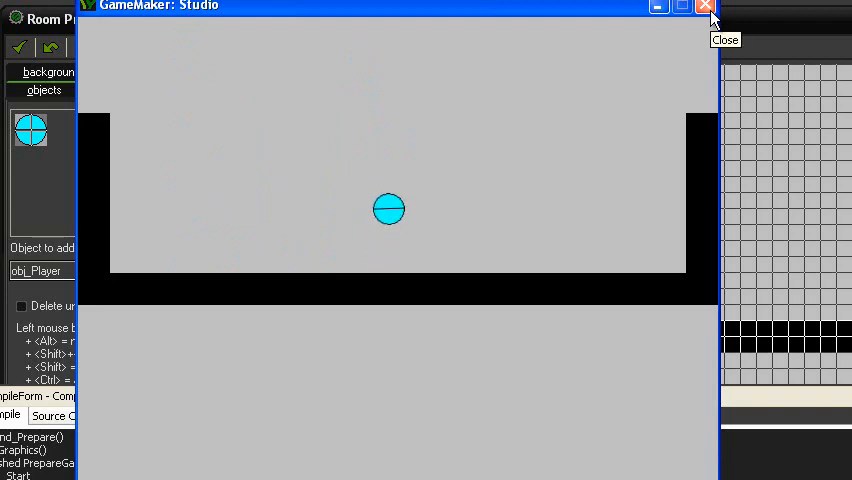
pyautogui.click(683, 8)
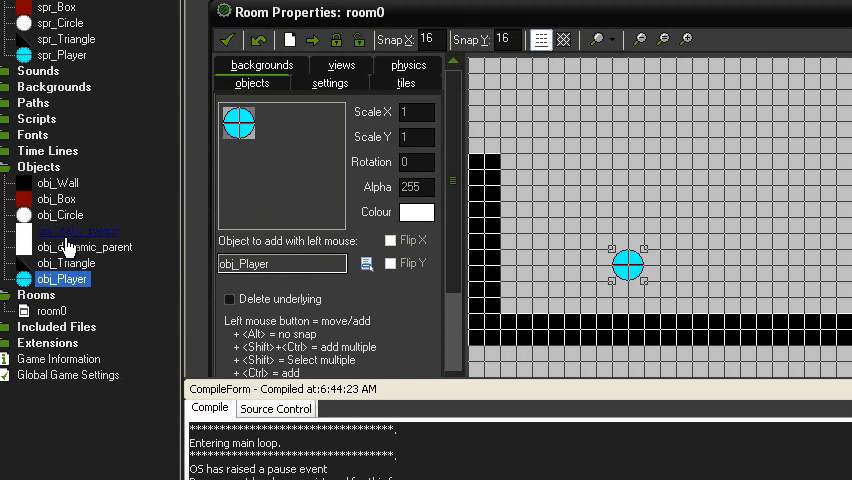
# Open obj_Player's Step code at the end of the jump if-line.
pyautogui.doubleClick(62, 278)
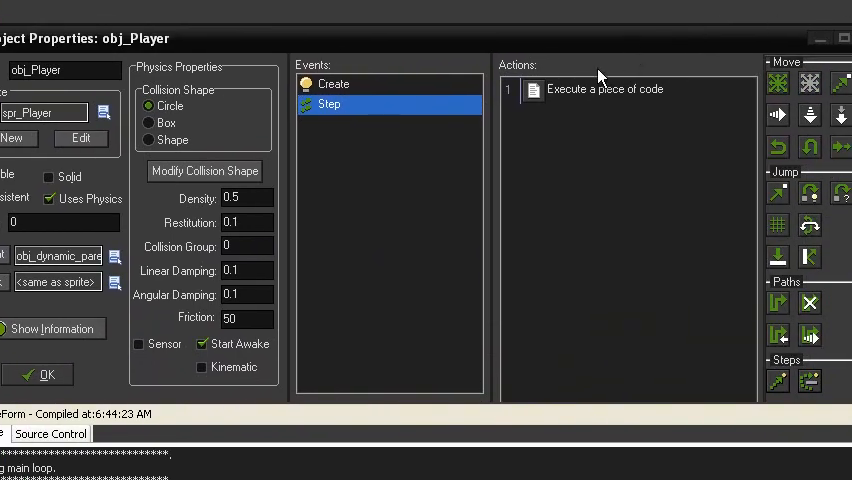
pyautogui.doubleClick(604, 88)
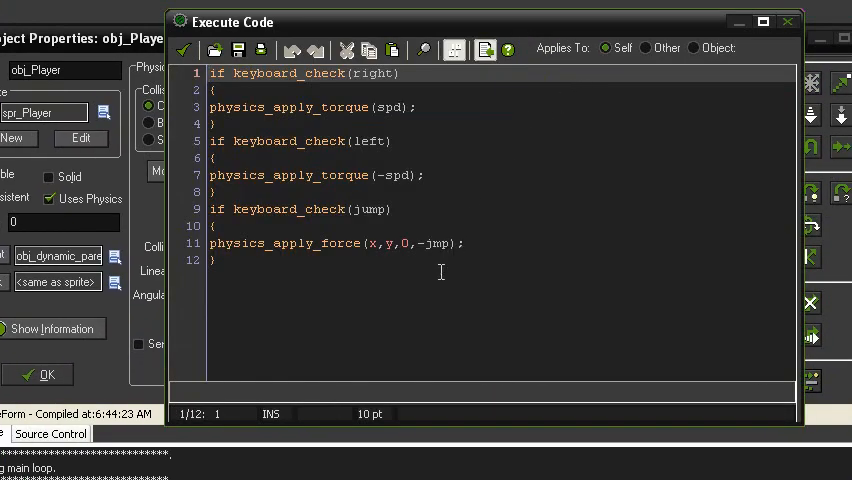
pyautogui.click(393, 209)
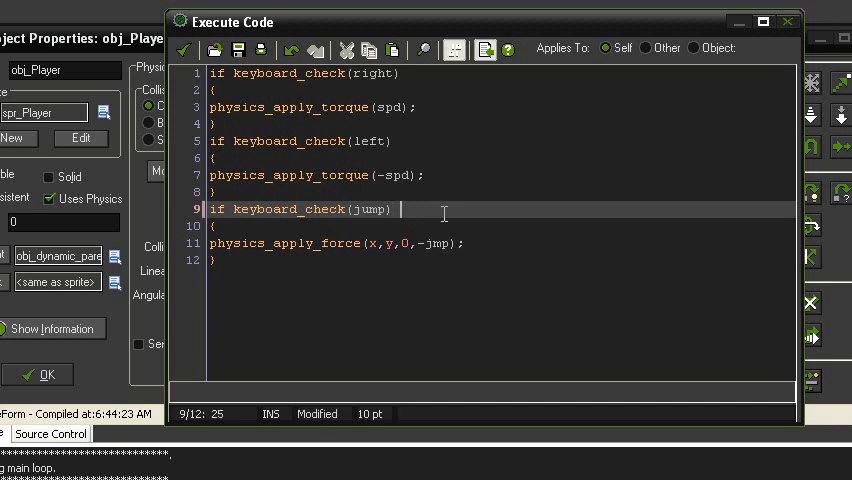
# Append 'and physics_test_overlap(x,y+2,0,obj_Wall)' to the jump condition.
pyautogui.write('and')
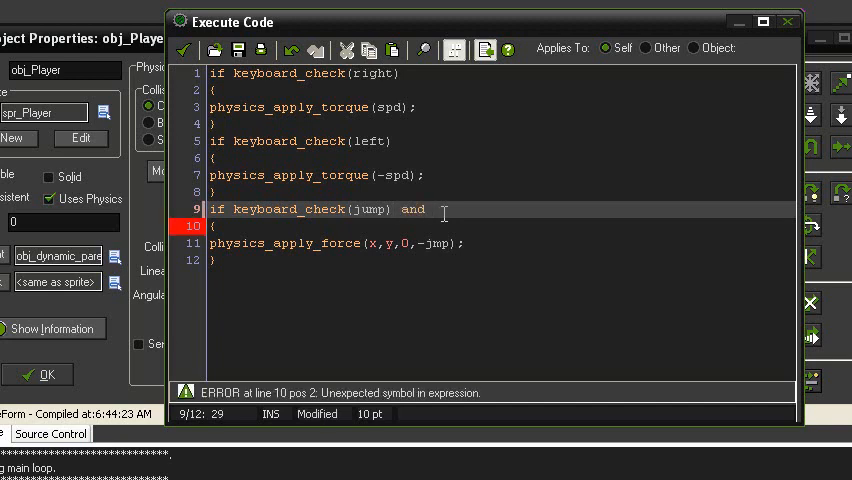
pyautogui.write('p')
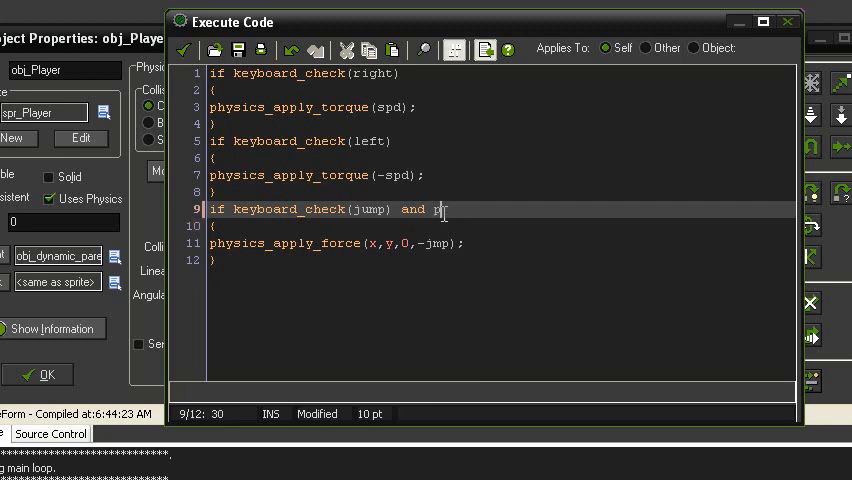
pyautogui.write('hysicso')
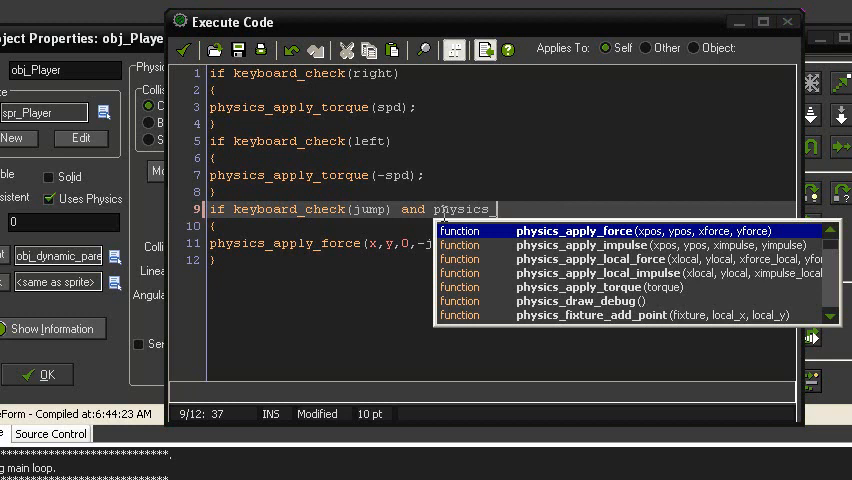
pyautogui.write('_cb')
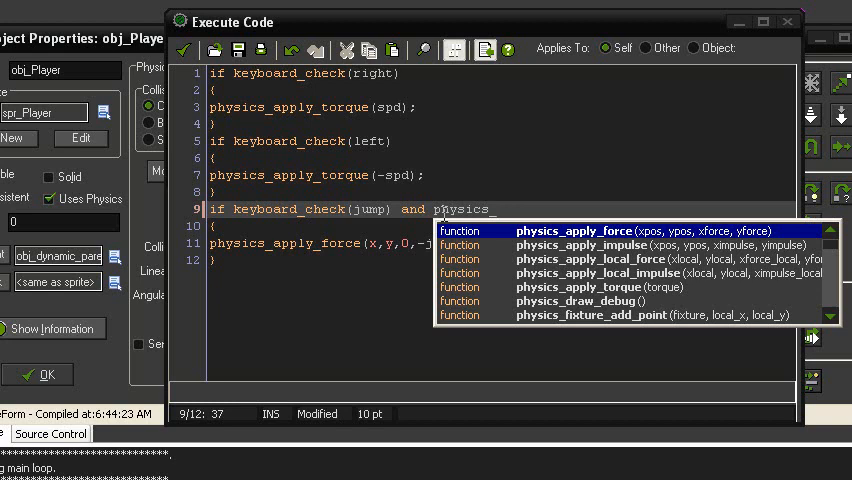
pyautogui.write('test_overlap(x,y+')
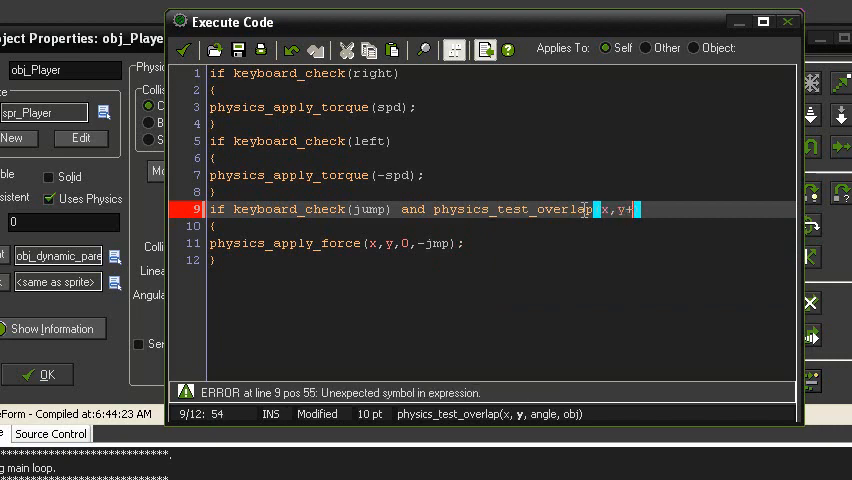
pyautogui.write('2')
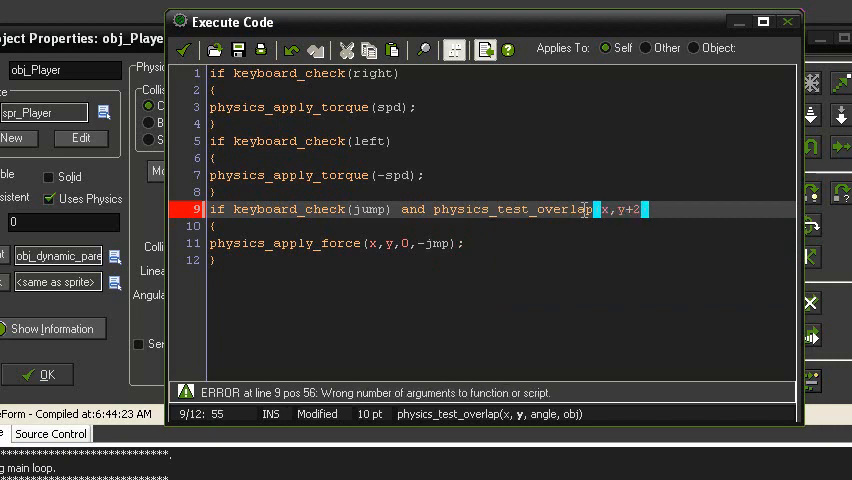
pyautogui.write(',0,')
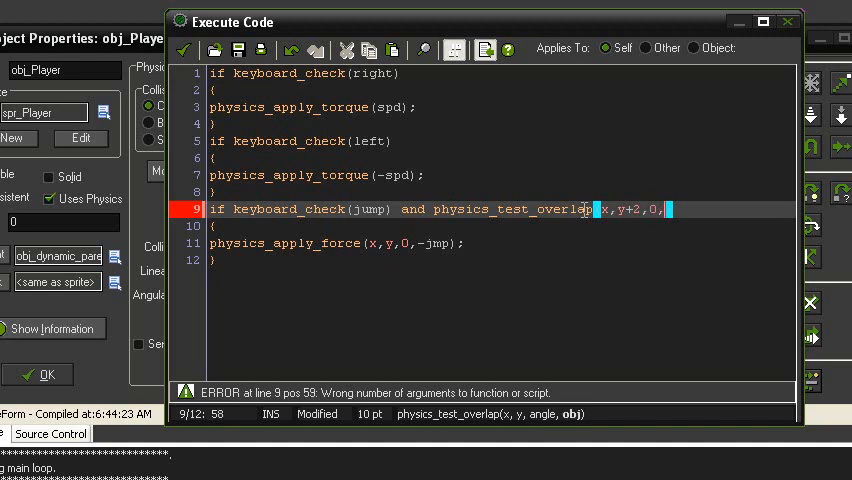
pyautogui.write('obj_Wall)')
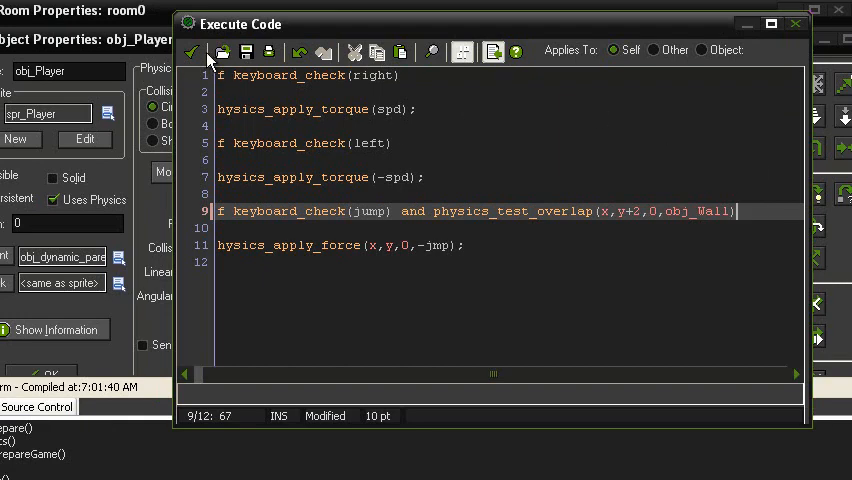
pyautogui.moveTo(193, 52)
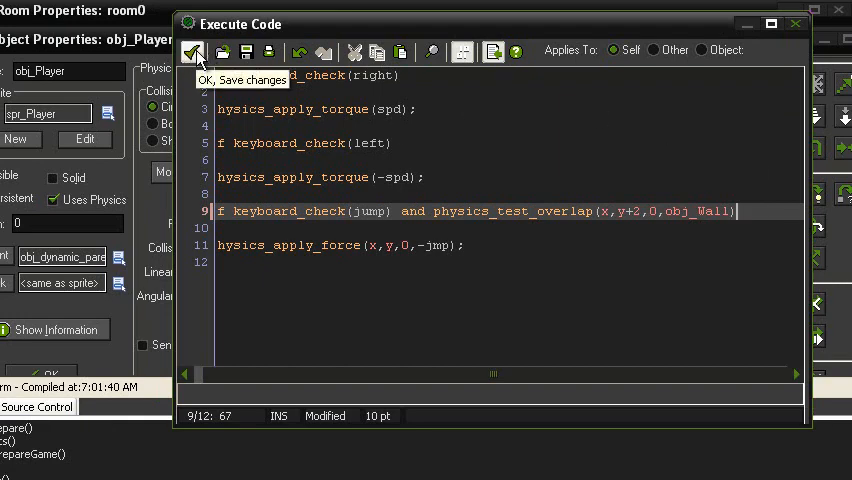
# Save the ground-only jump code and test-play the rolling ball.
pyautogui.click(193, 52)
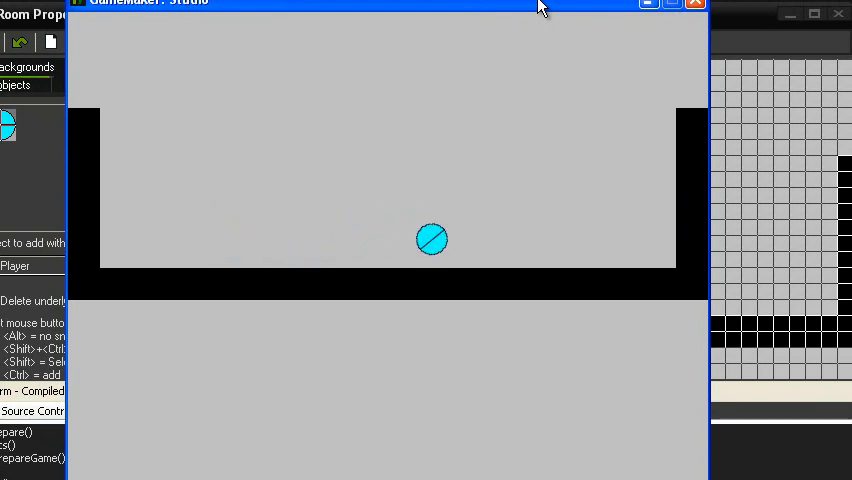
pyautogui.moveTo(431, 239); pyautogui.dragTo(483, 221)
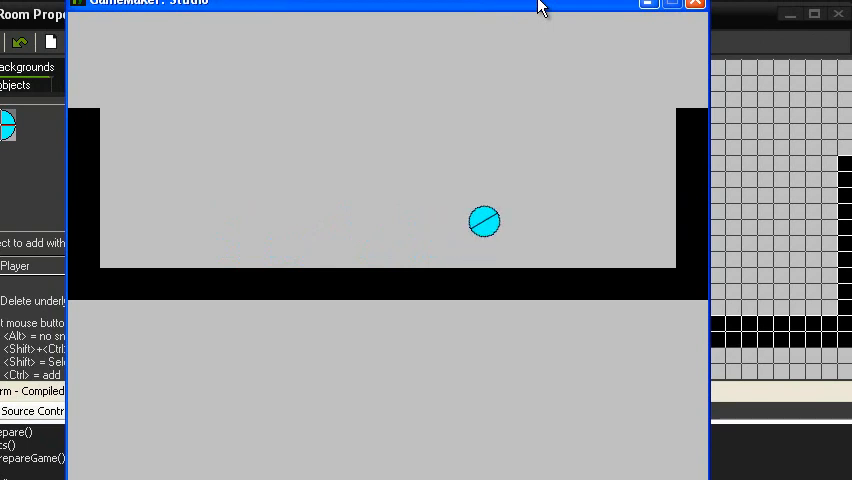
pyautogui.moveTo(484, 222); pyautogui.dragTo(526, 222)
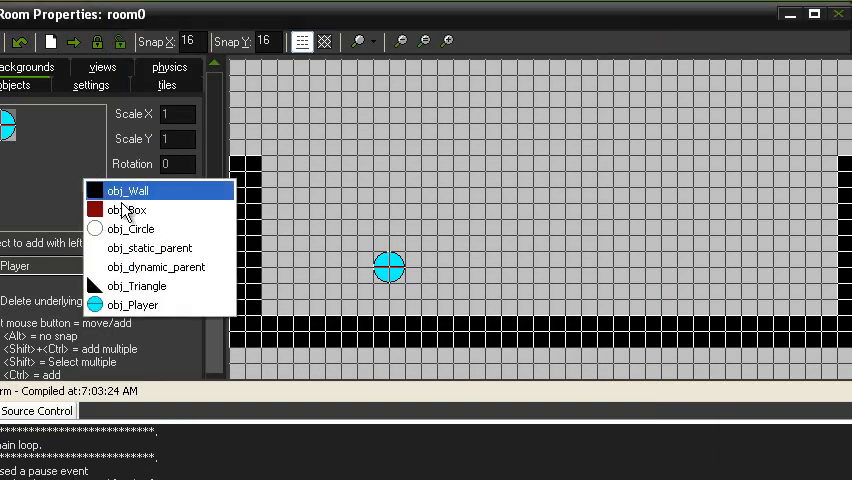
# Place red obj_Box boxes on the room floor, then pick the next object type.
pyautogui.click(129, 210)
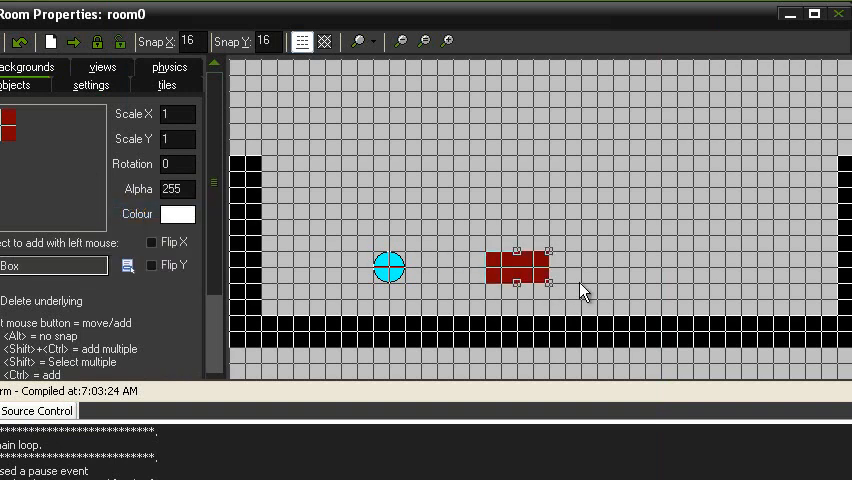
pyautogui.click(55, 265)
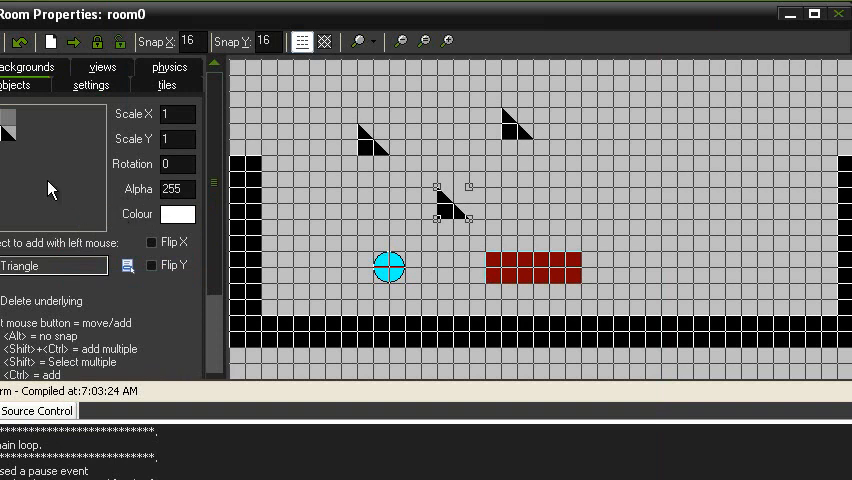
pyautogui.click(293, 235)
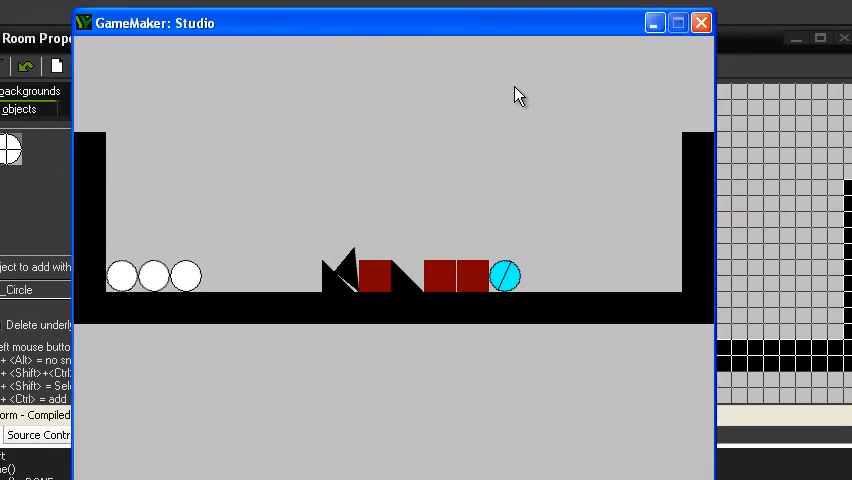
pyautogui.moveTo(631, 155)
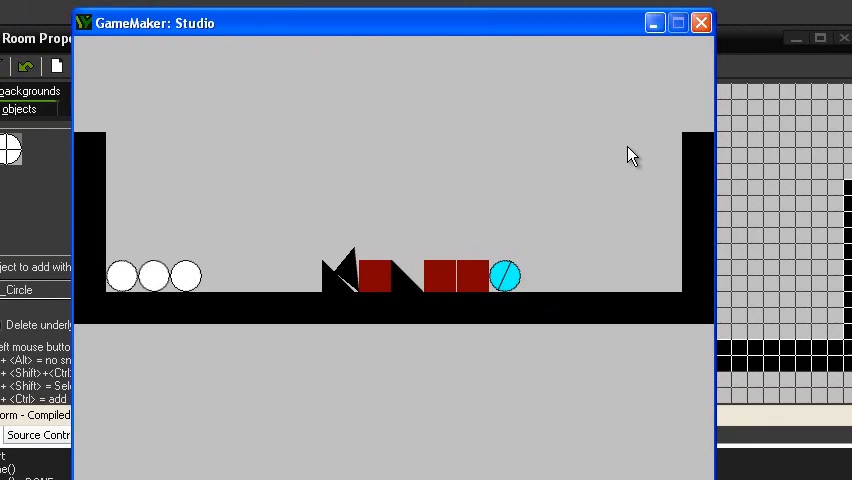